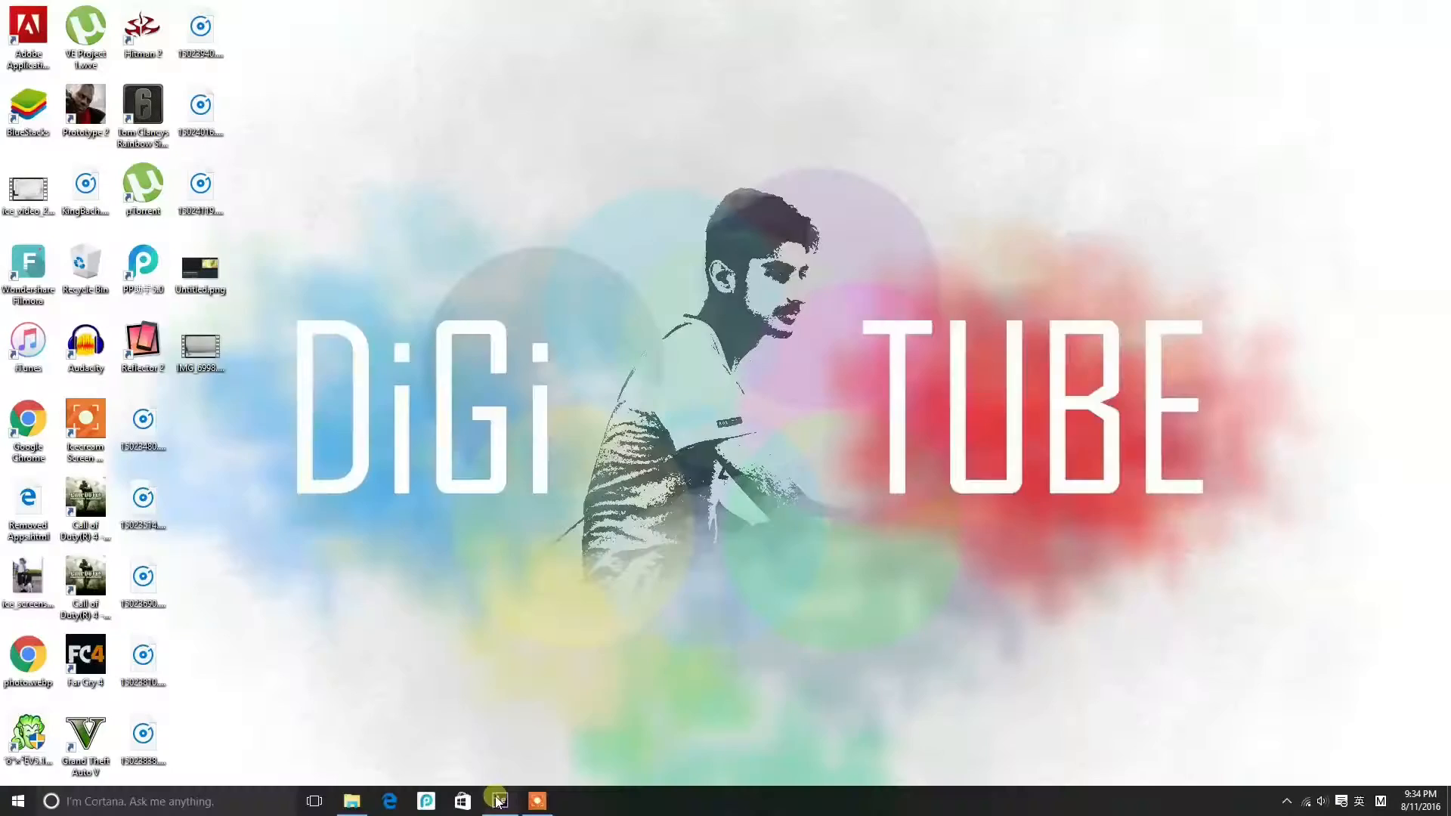
Bring After Effects to the front from the Windows taskbar
{"action": "left_click", "coordinate": [498, 801]}
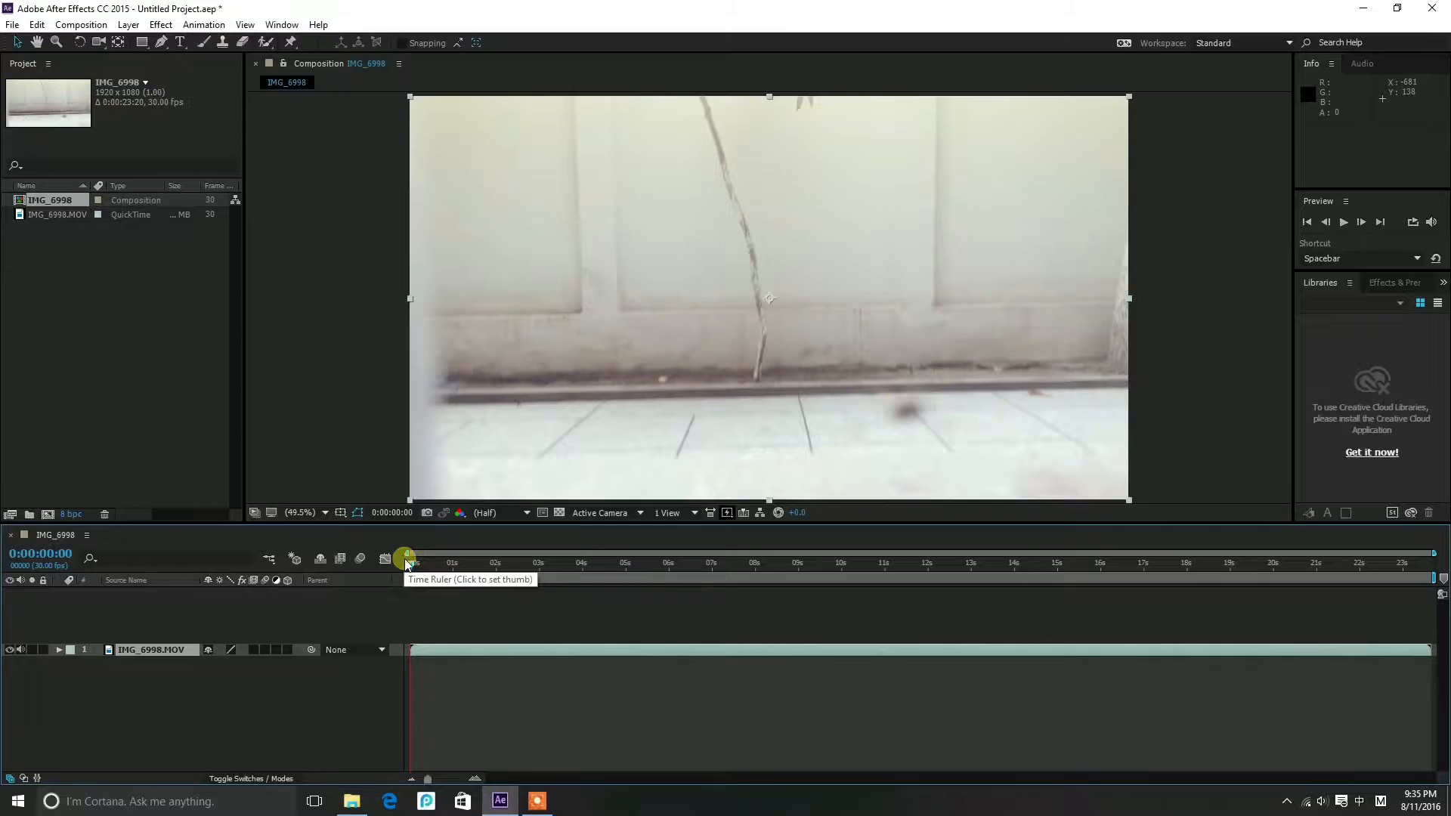
{"action": "left_click", "coordinate": [422, 563]}
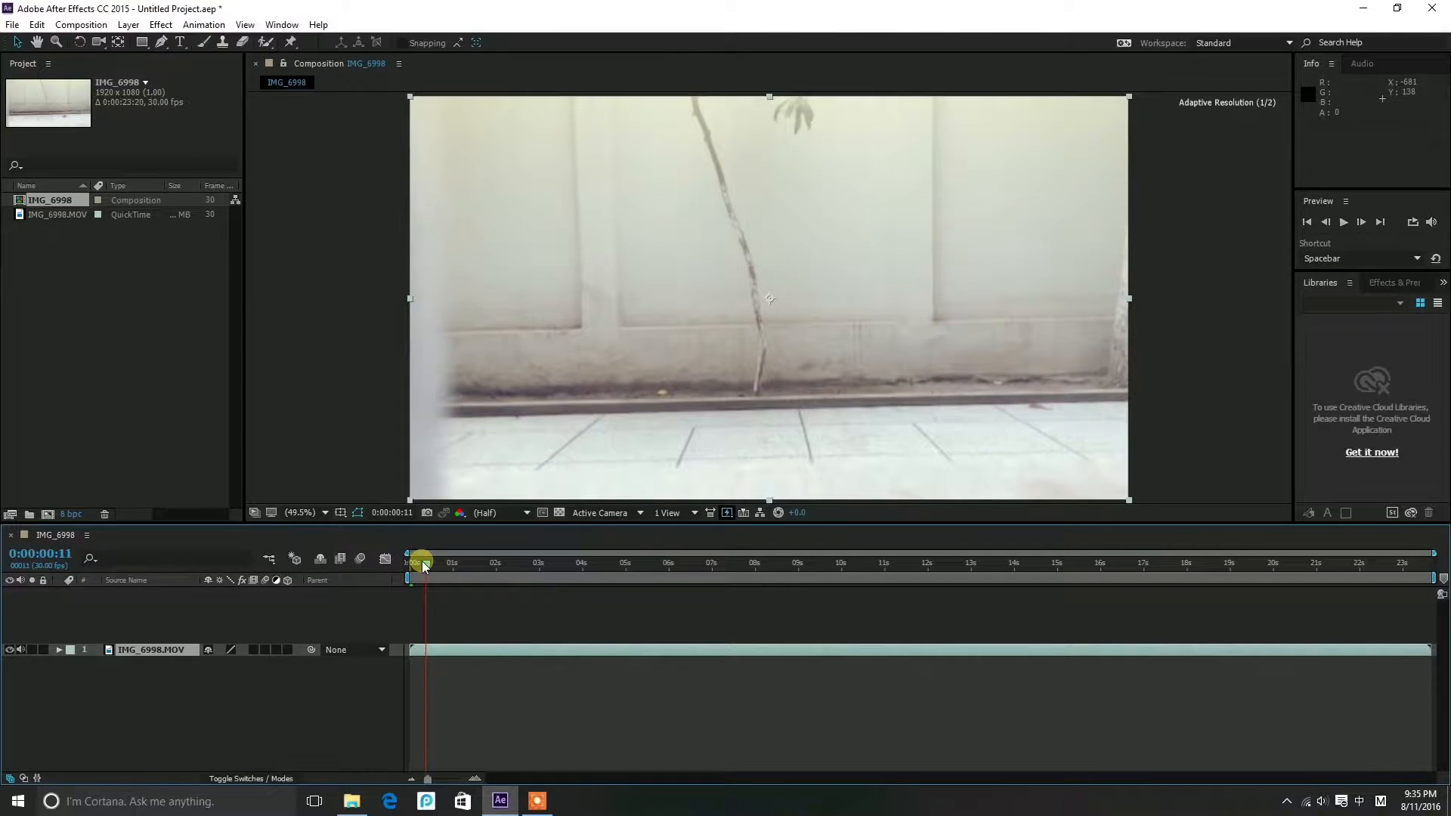
{"action": "left_click_drag", "start_coordinate": [422, 562], "coordinate": [437, 563]}
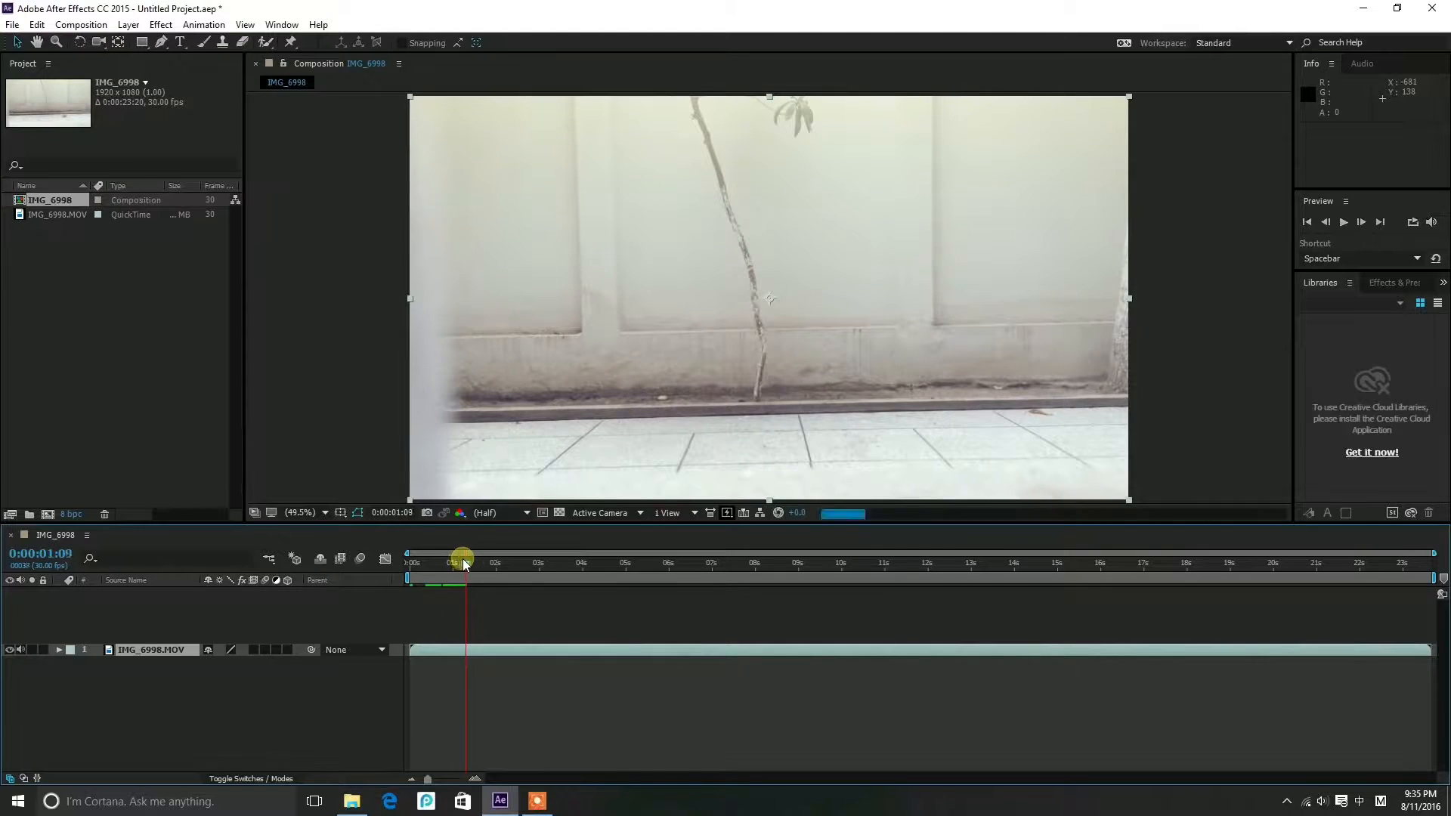
{"action": "left_click_drag", "start_coordinate": [463, 562], "coordinate": [470, 648]}
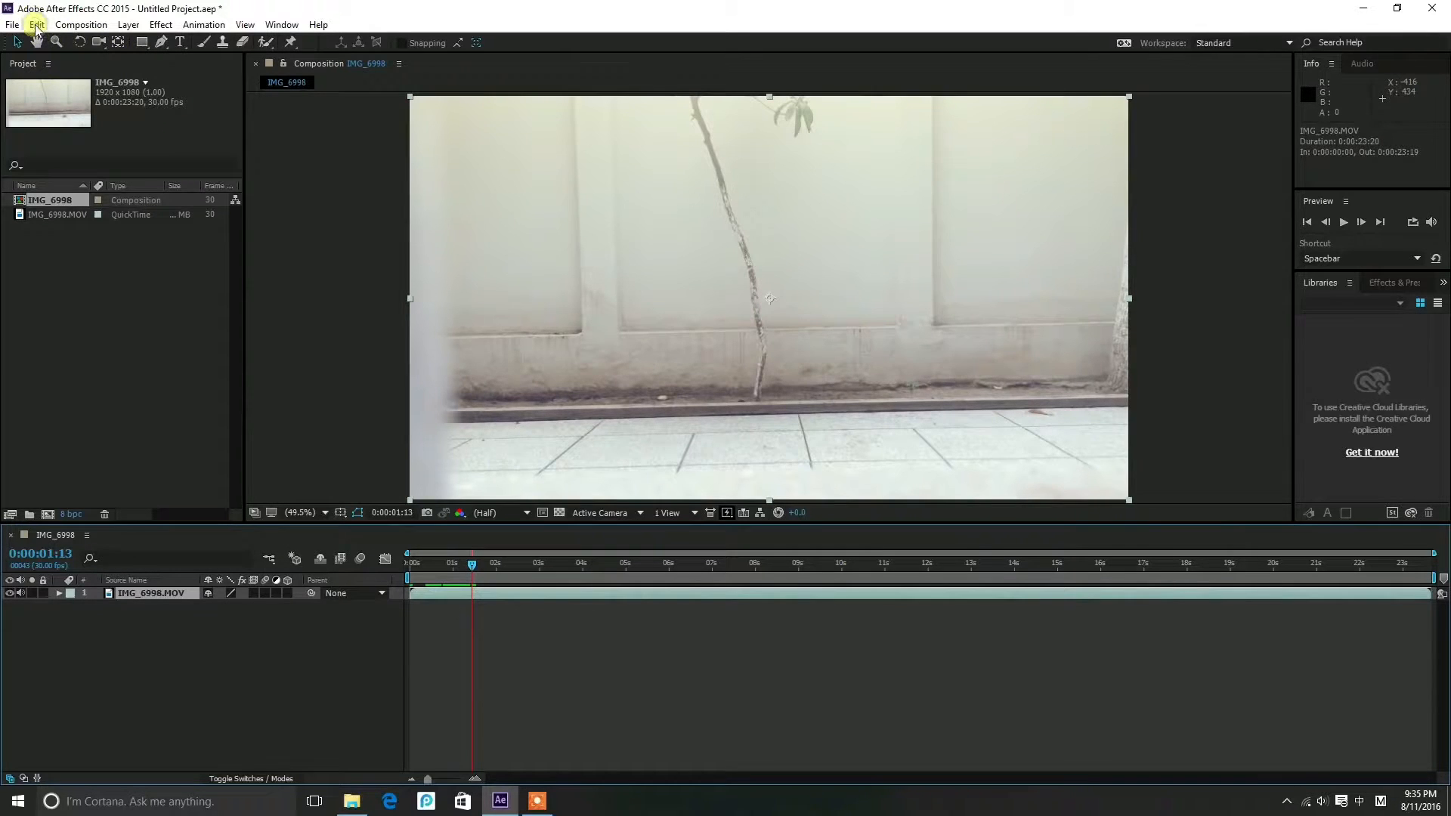
Trim the clip's empty opening, slide it back to start at 0:00, and scrub the first frames
{"action": "left_click", "coordinate": [37, 24]}
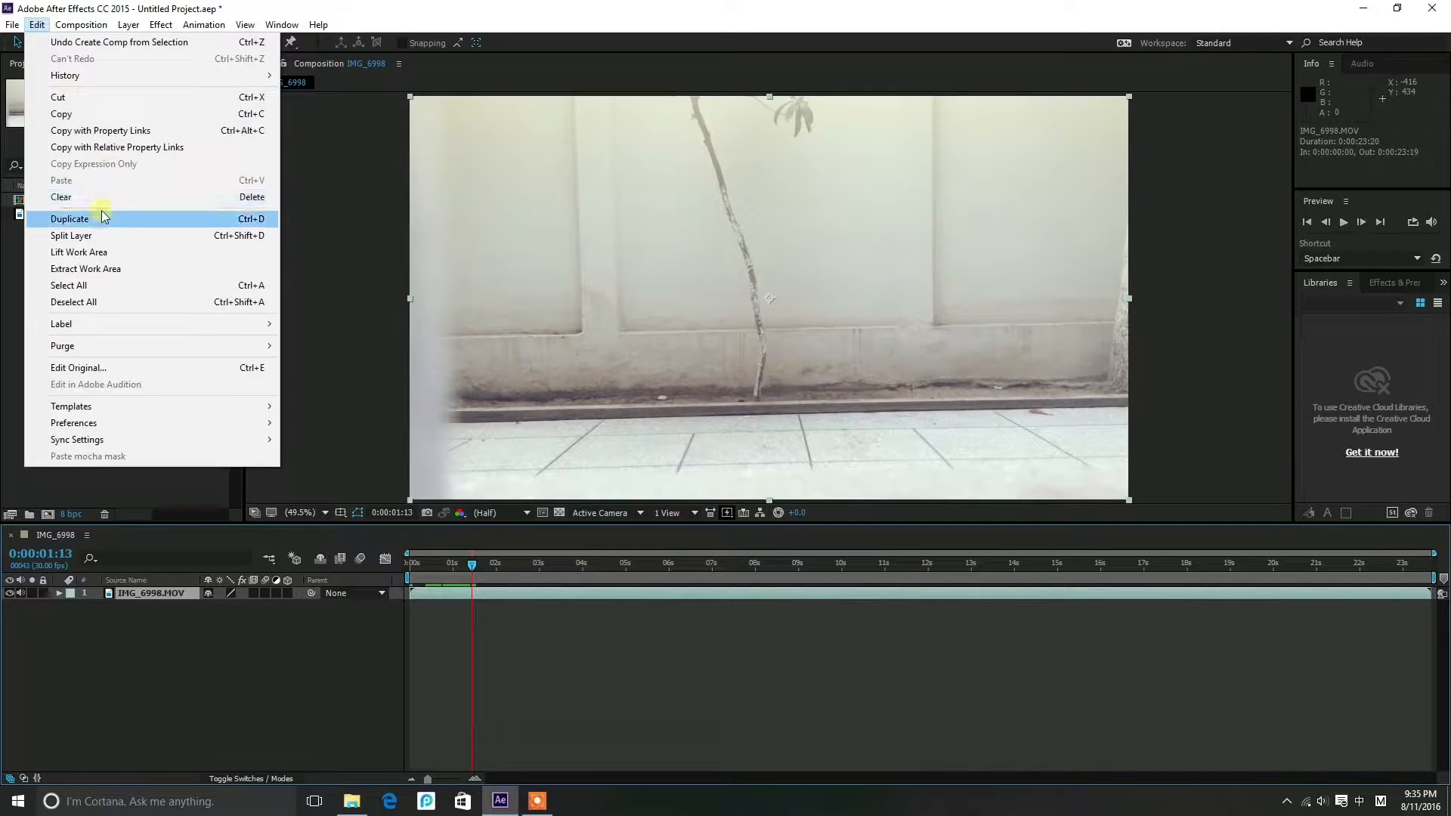
{"action": "left_click", "coordinate": [70, 218]}
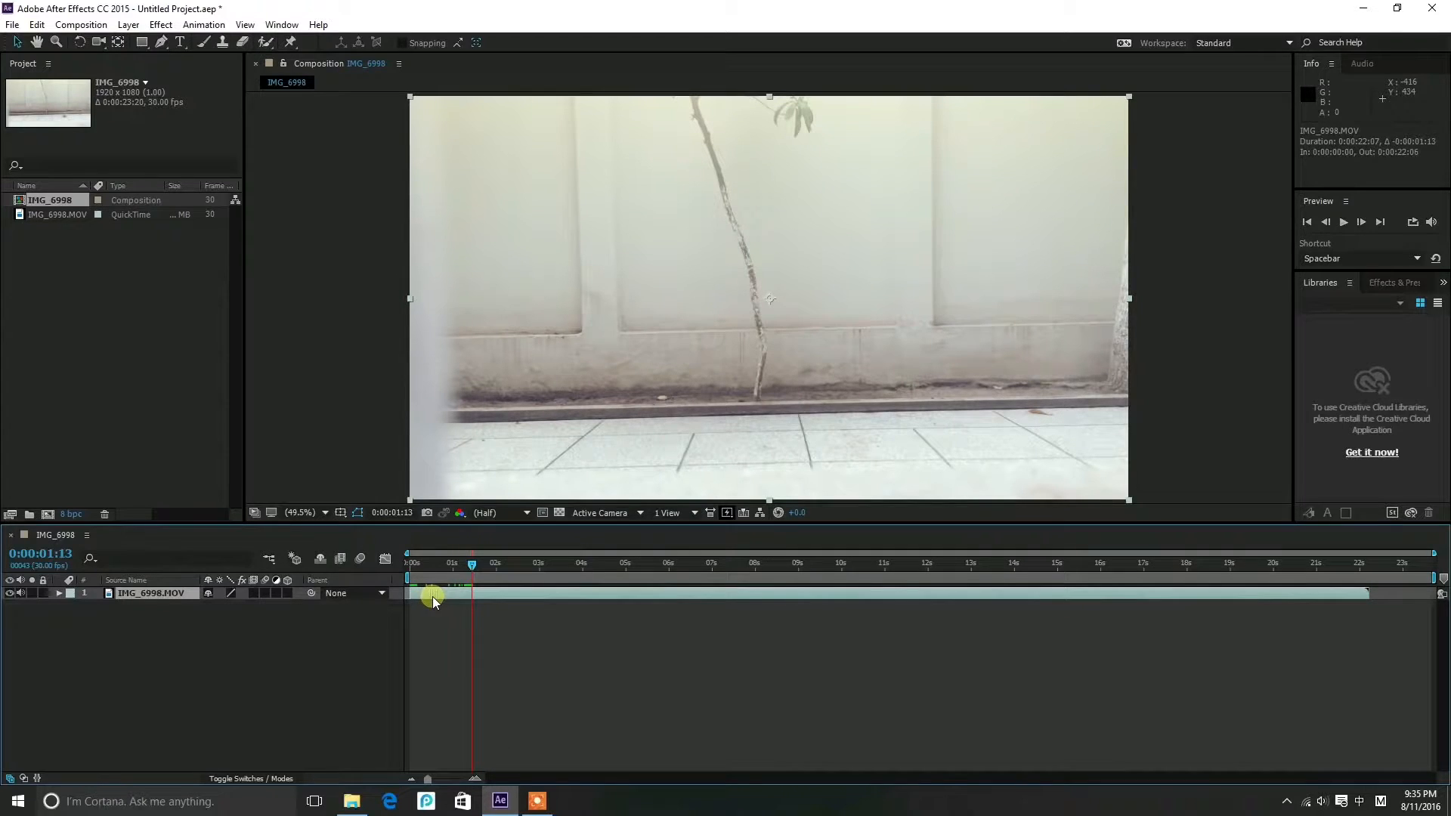
{"action": "left_click_drag", "start_coordinate": [472, 563], "coordinate": [406, 562]}
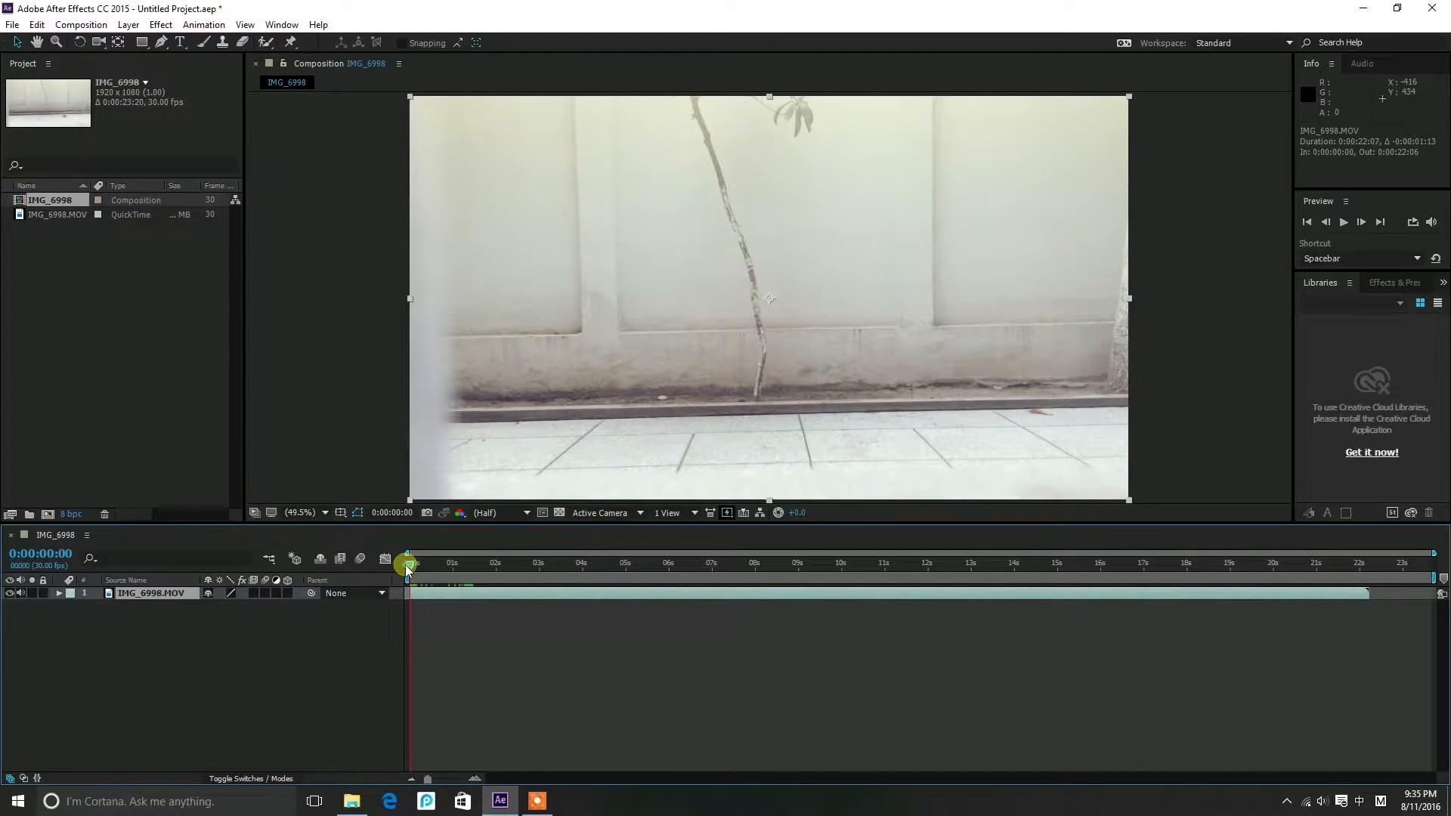
{"action": "left_click_drag", "start_coordinate": [406, 564], "coordinate": [419, 564]}
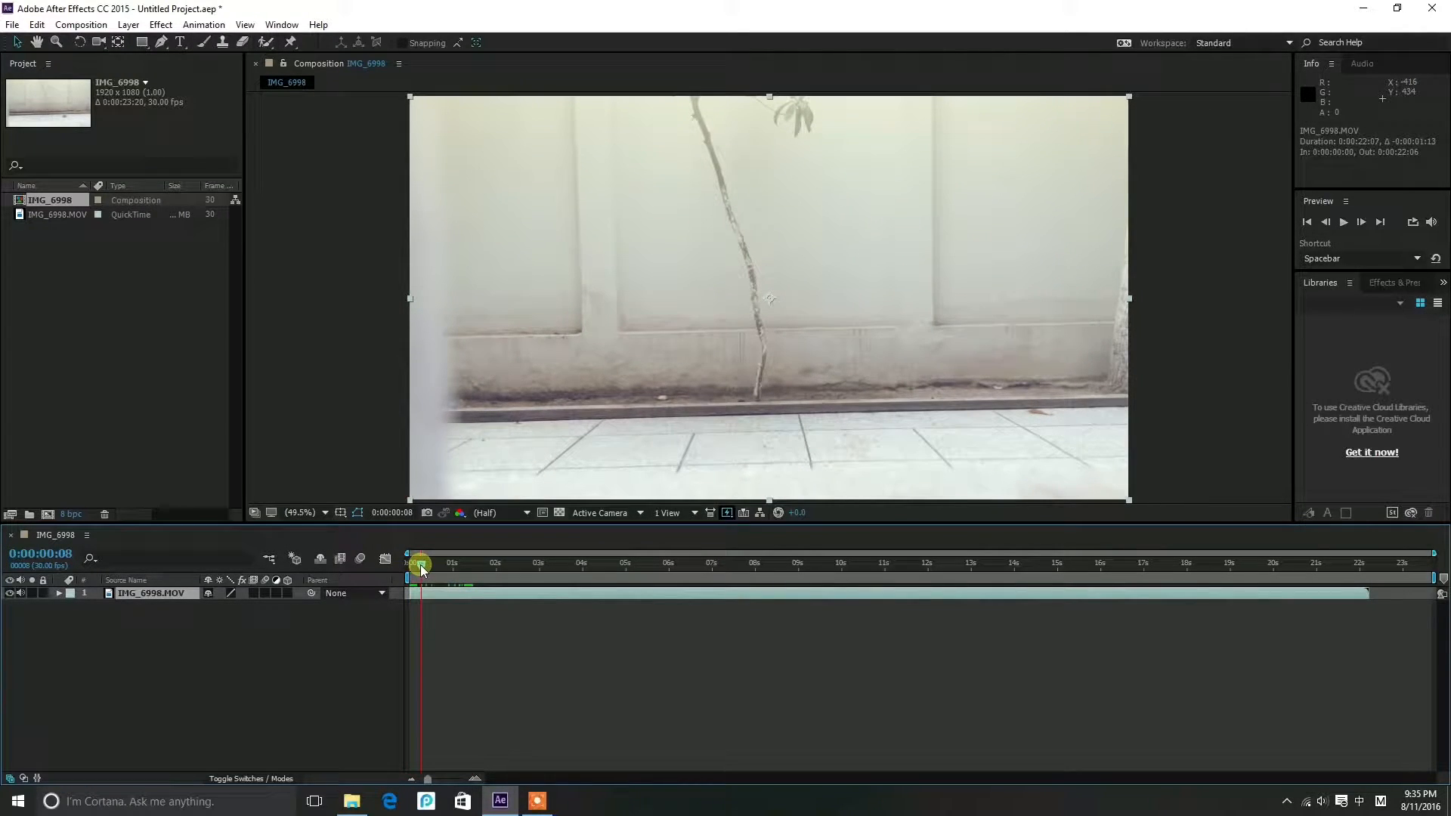
{"action": "left_click_drag", "start_coordinate": [419, 563], "coordinate": [438, 564]}
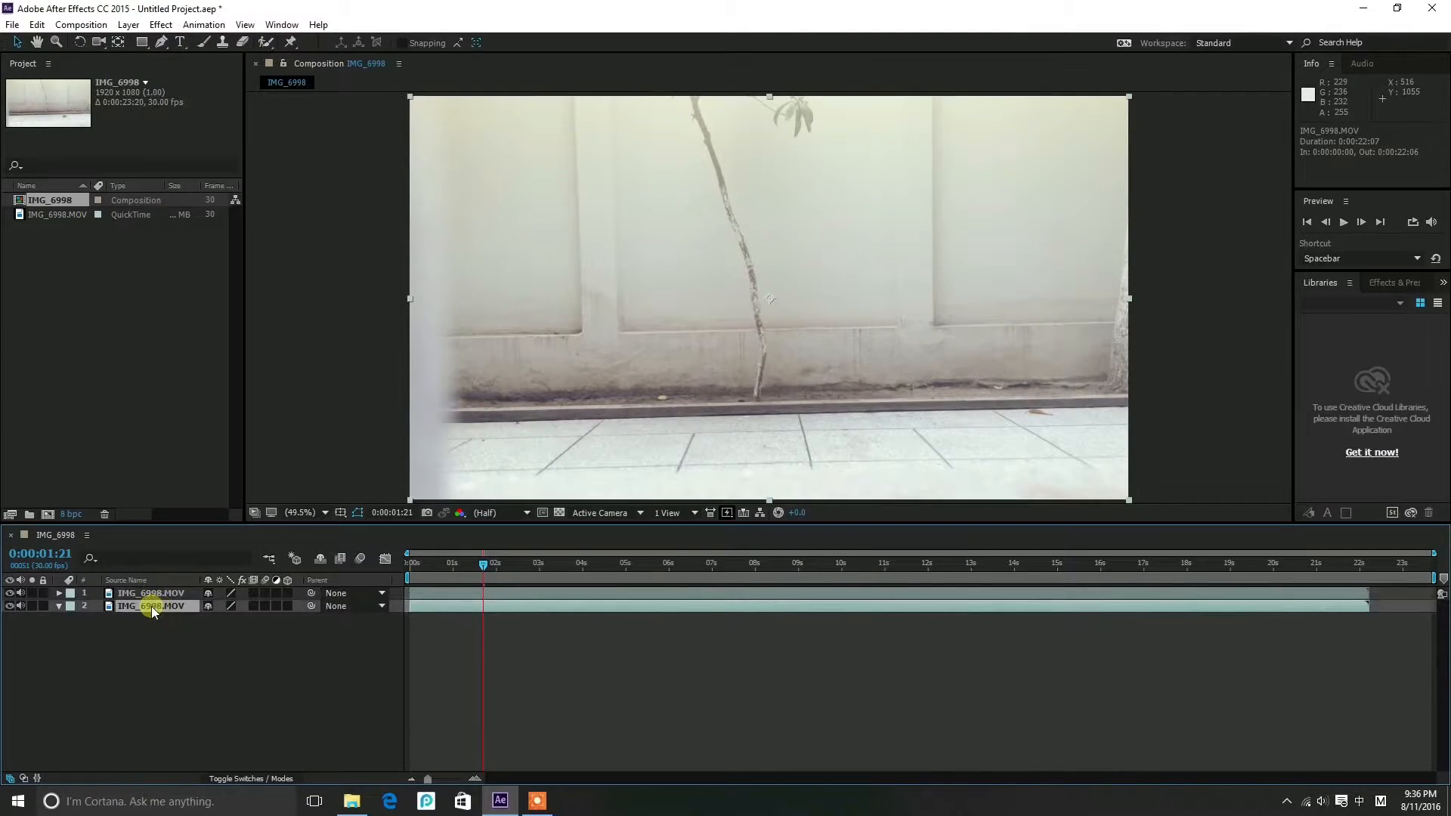
Rename the lower layer 'bg' and the top layer 'video', then find where the person enters frame
{"action": "double_click", "coordinate": [153, 607]}
{"action": "type", "text": "bg"}
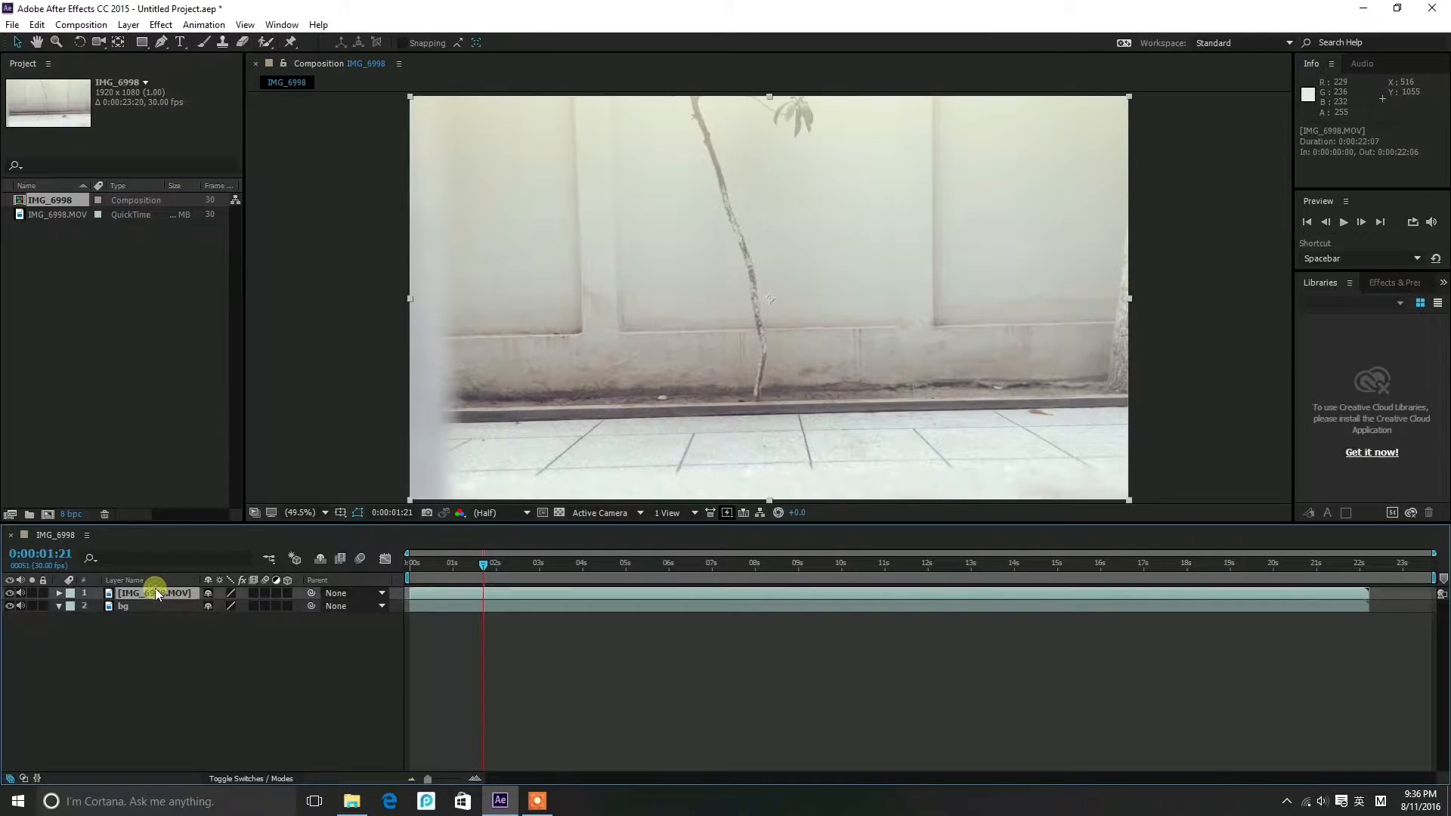
{"action": "double_click", "coordinate": [152, 592]}
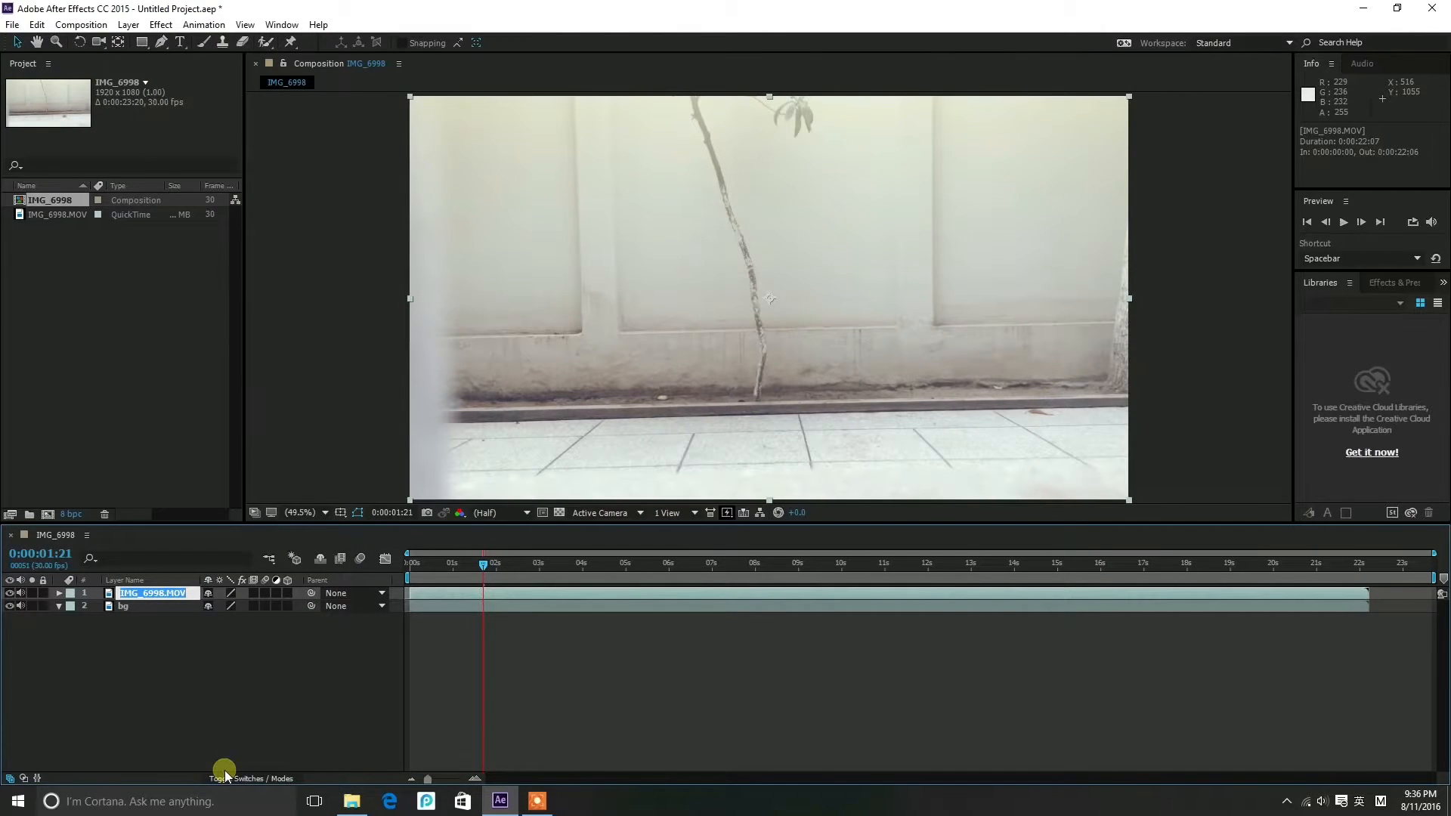
{"action": "type", "text": "video"}
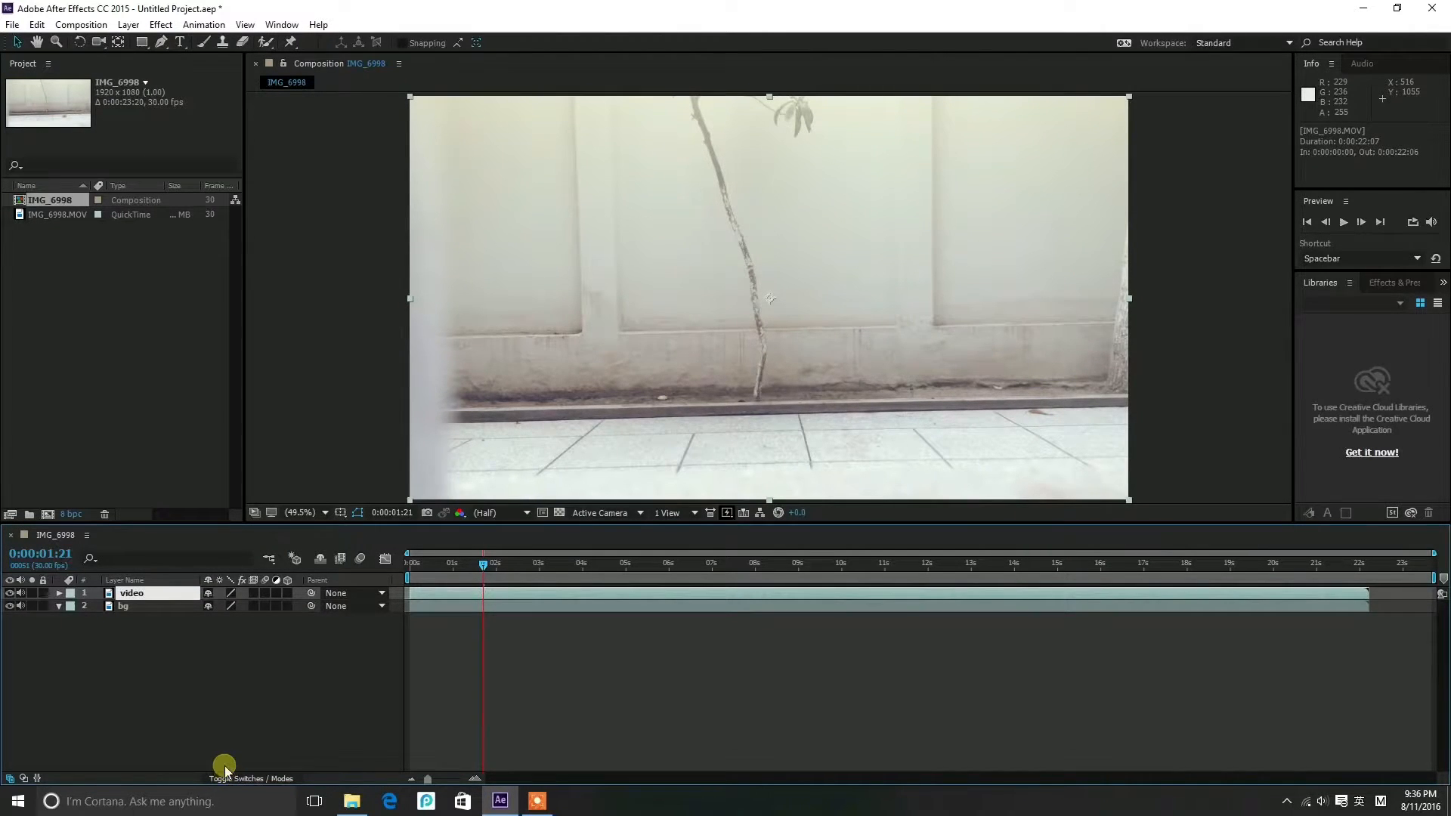
{"action": "left_click", "coordinate": [144, 605]}
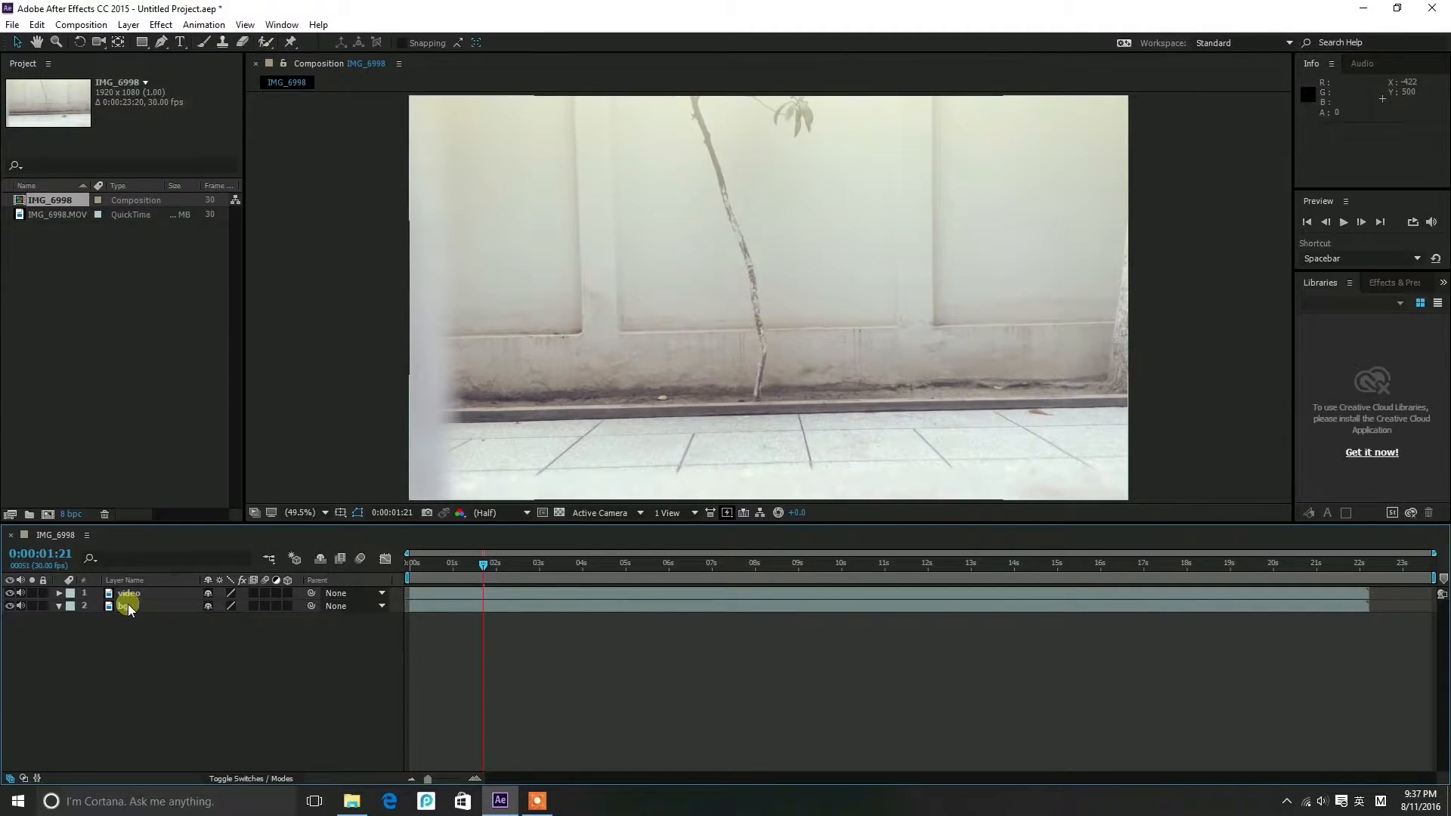
{"action": "left_click", "coordinate": [123, 605]}
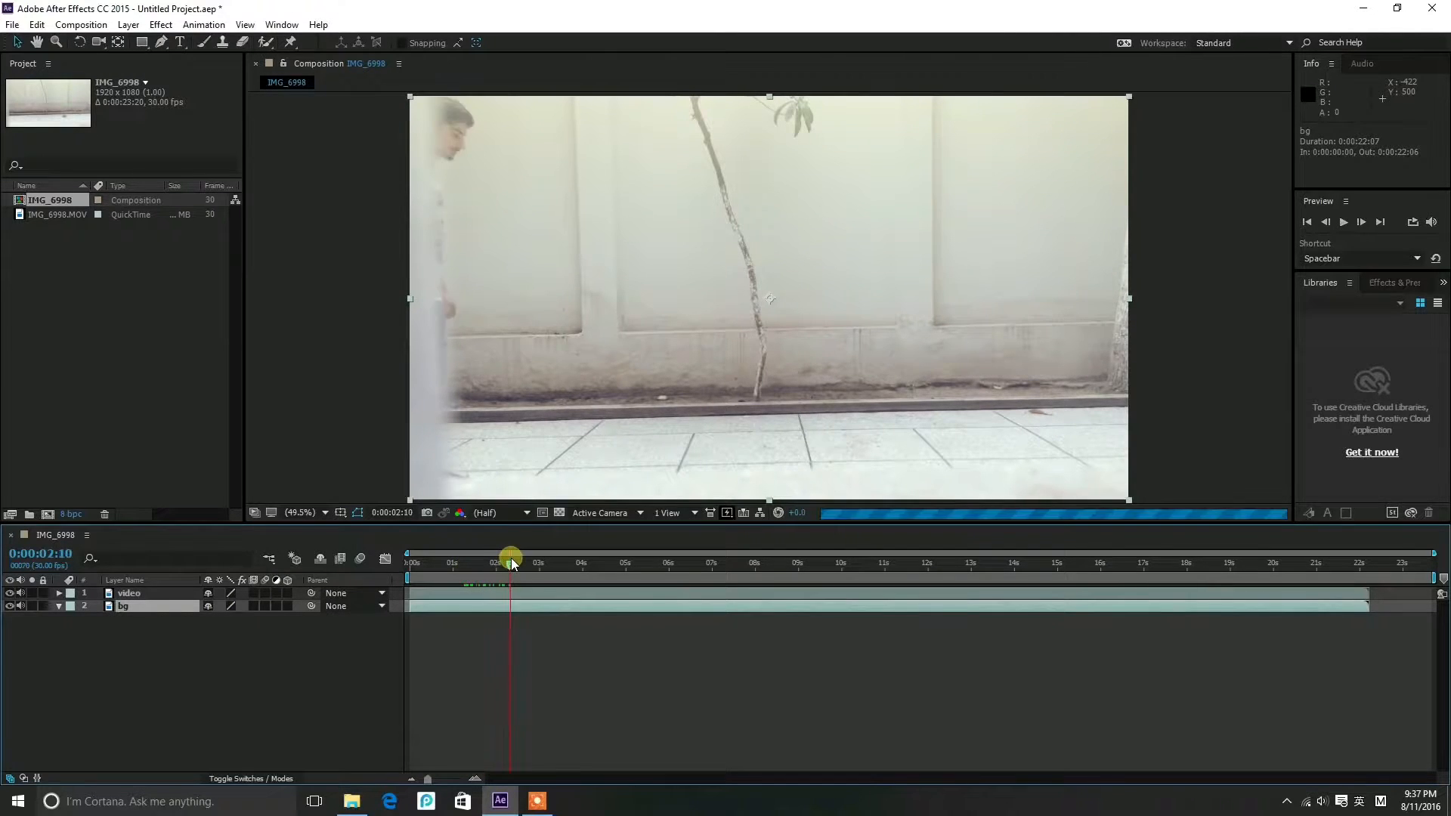
{"action": "left_click_drag", "start_coordinate": [512, 559], "coordinate": [493, 559]}
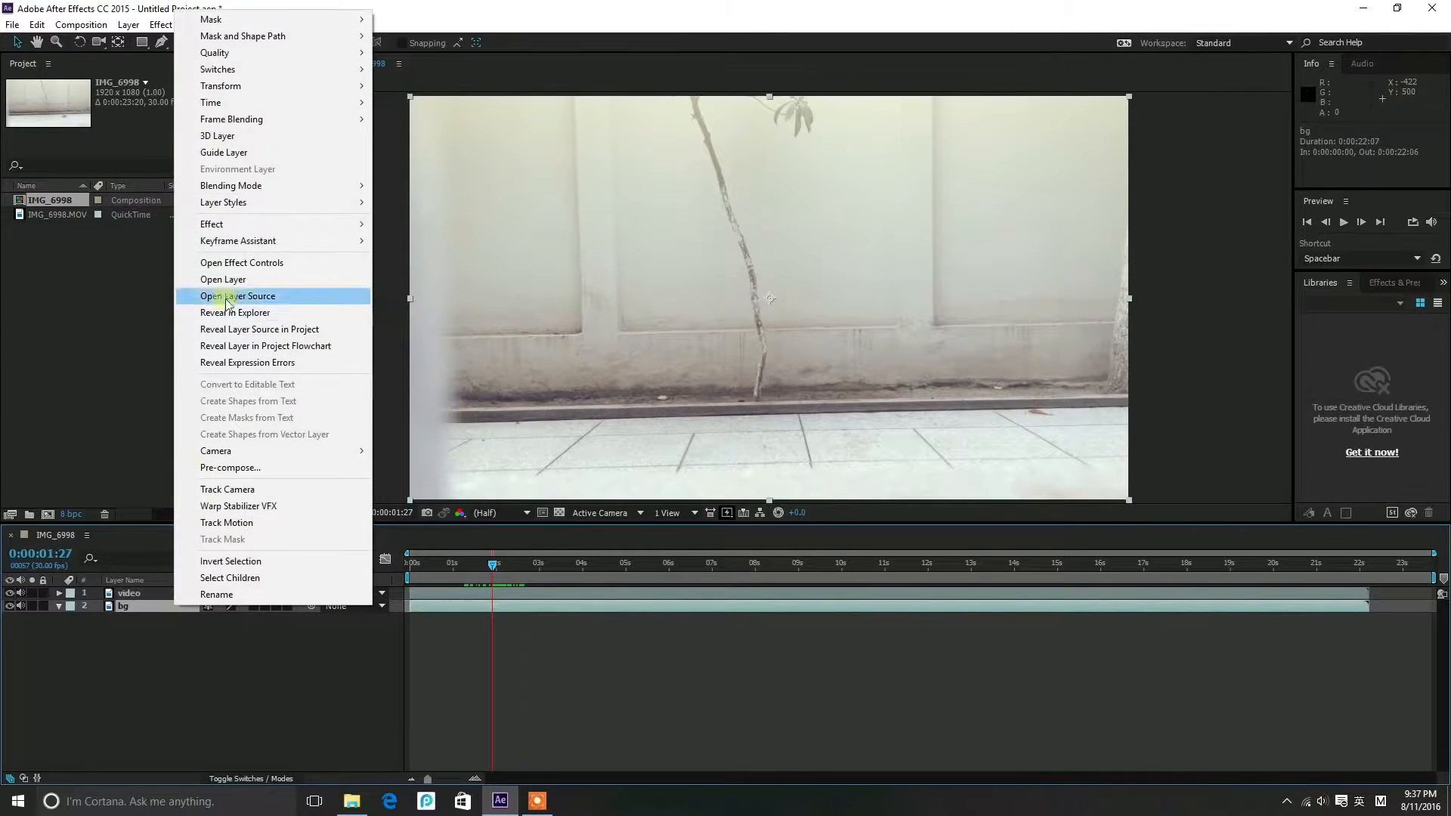
{"action": "mouse_move", "coordinate": [210, 103]}
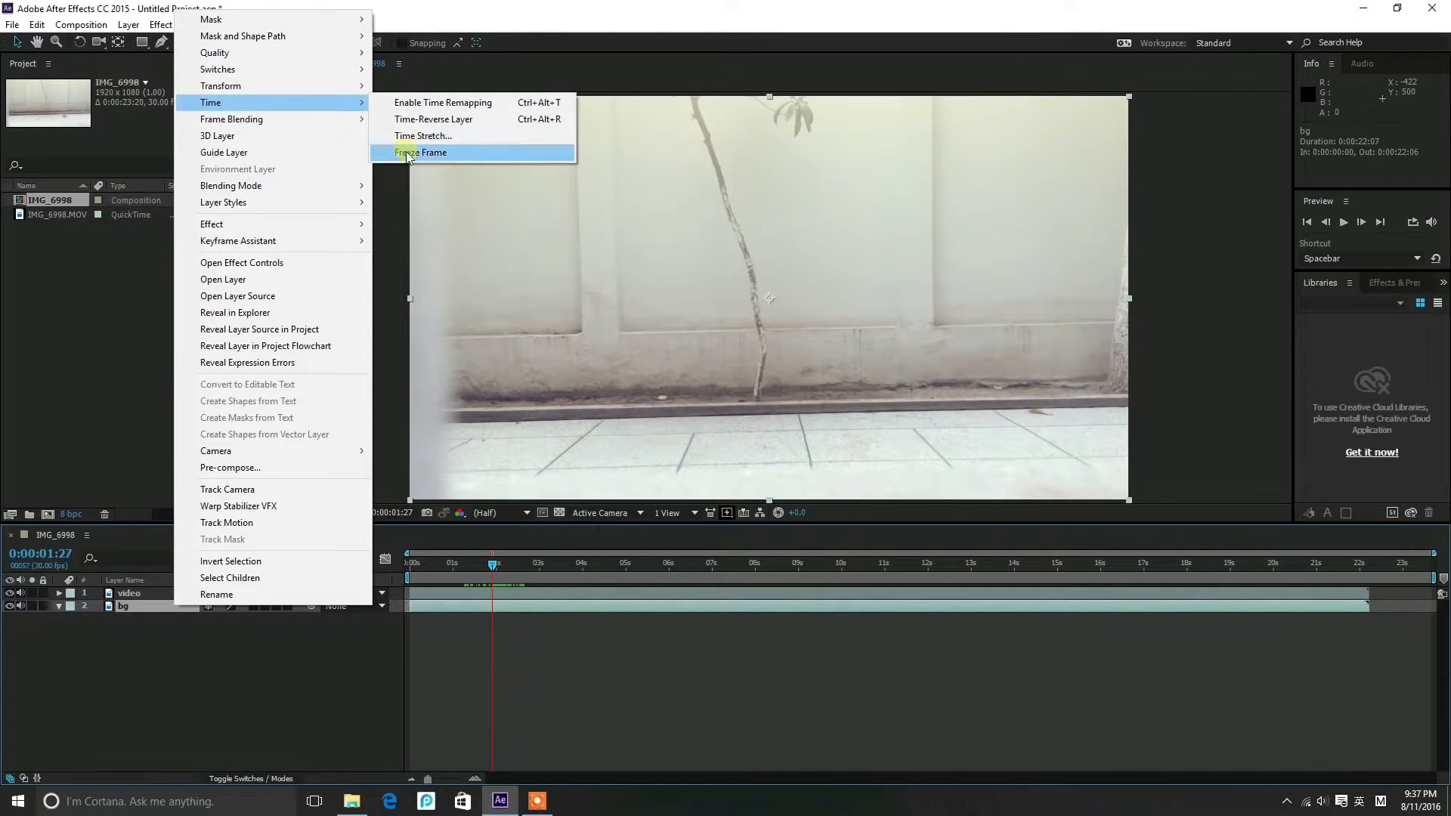
Freeze the bg layer on the current empty-wall frame
{"action": "left_click", "coordinate": [422, 151]}
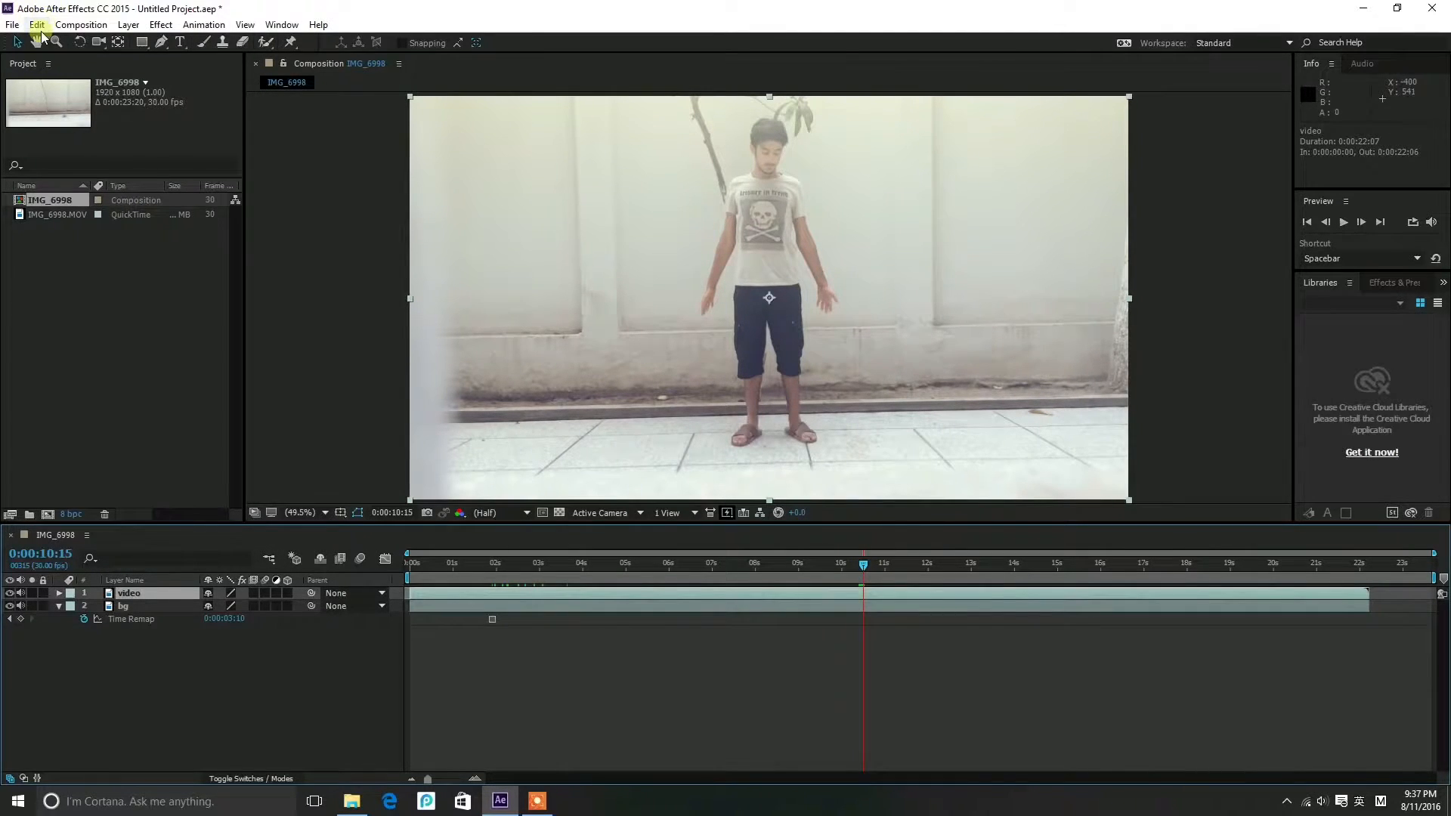
Freeze the video 2 layer on the person's pose at 0:00:10:15
{"action": "left_click", "coordinate": [36, 24]}
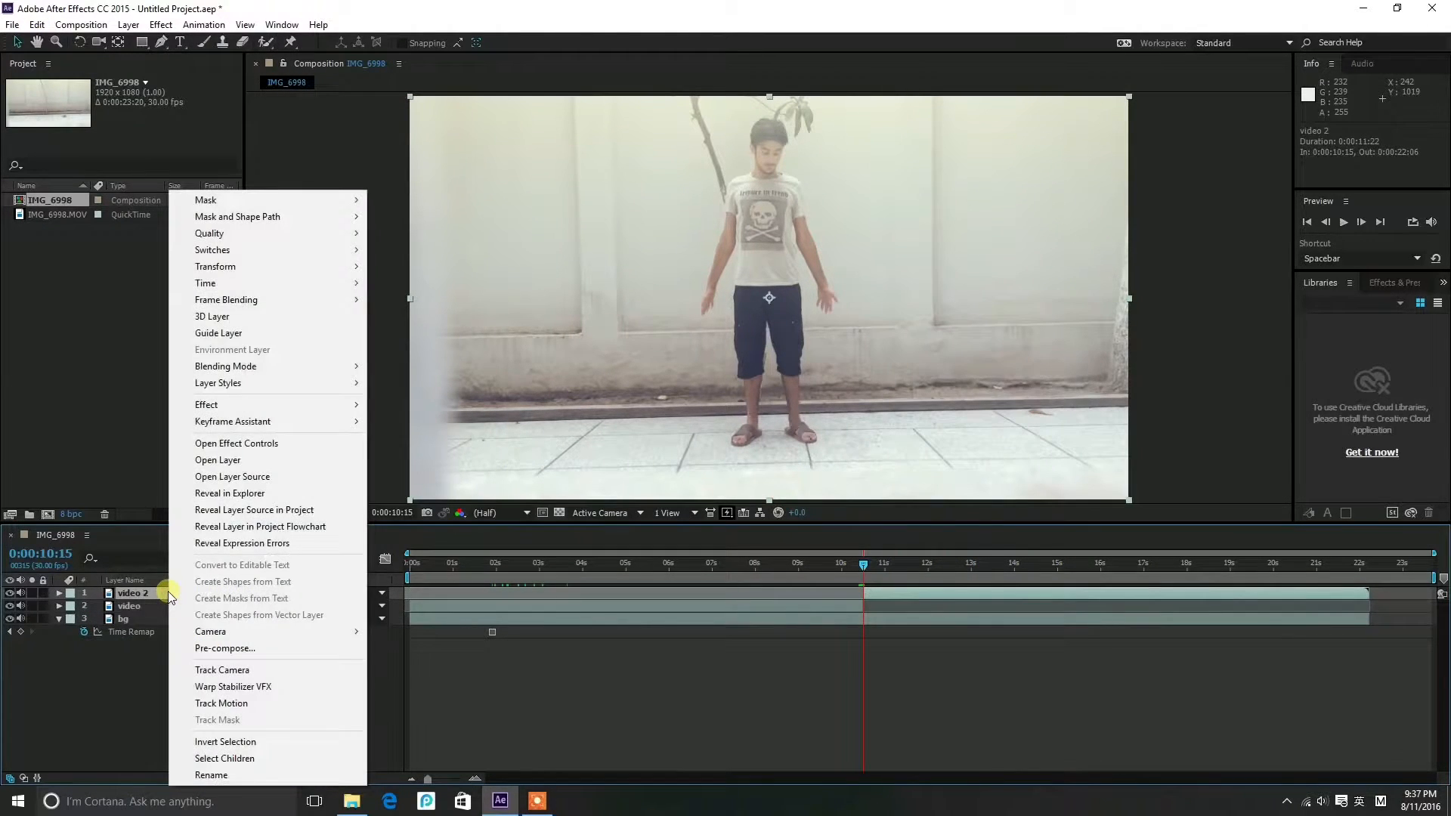
{"action": "mouse_move", "coordinate": [205, 283]}
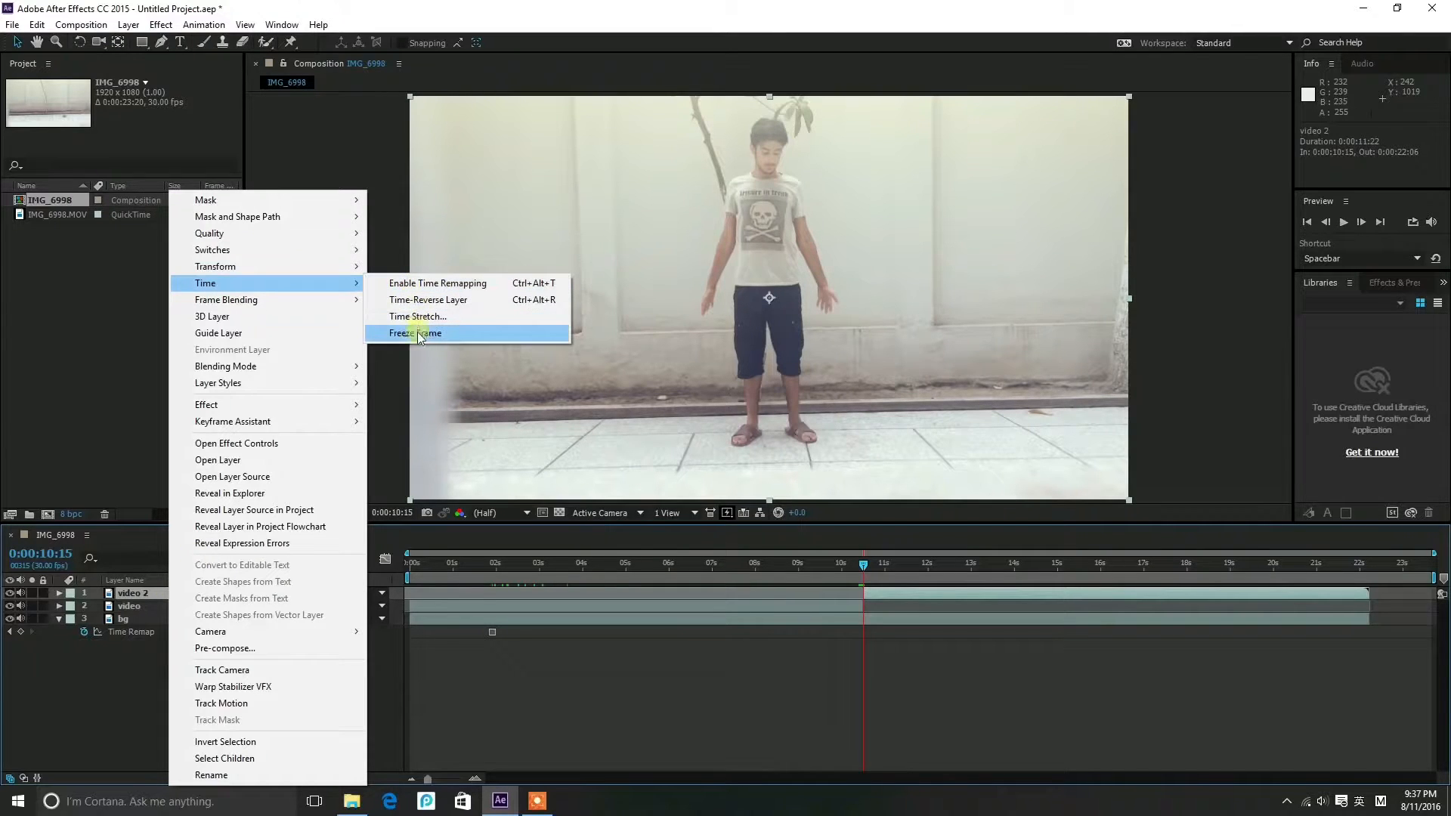
{"action": "left_click", "coordinate": [414, 333]}
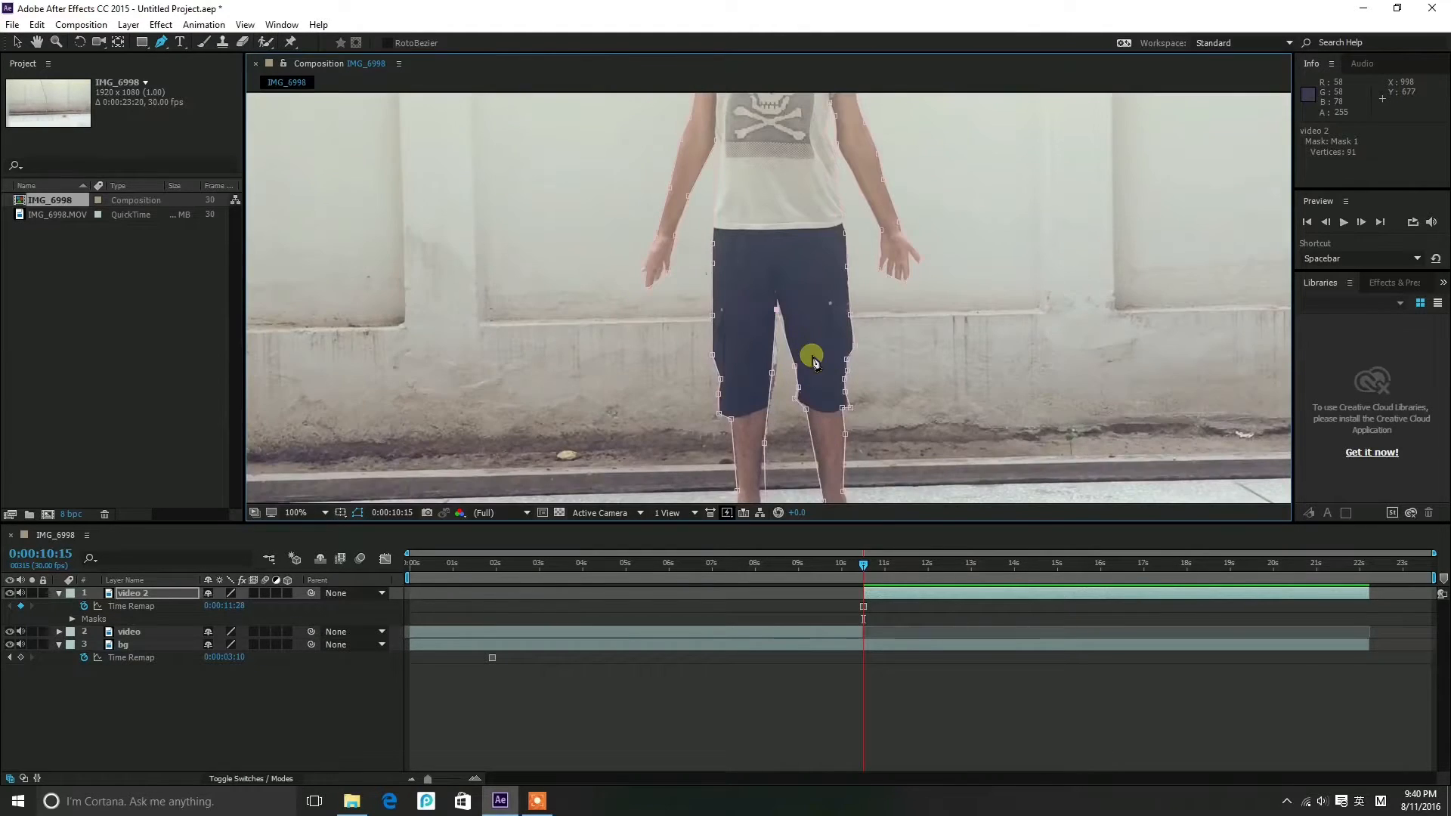
Close the Pen-tool mask outline around the person on video 2
{"action": "left_click", "coordinate": [295, 512]}
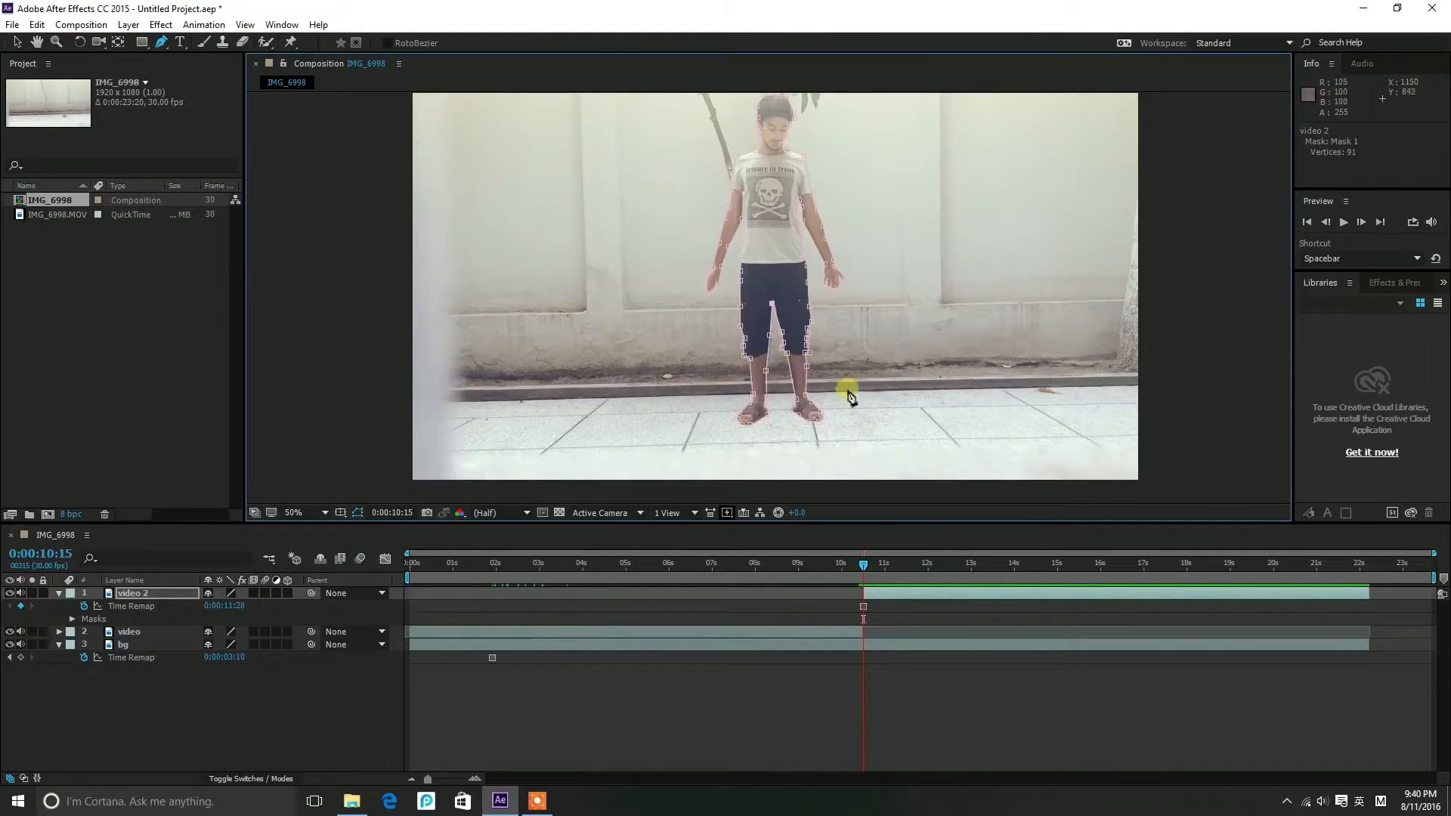
{"action": "left_click", "coordinate": [1393, 282]}
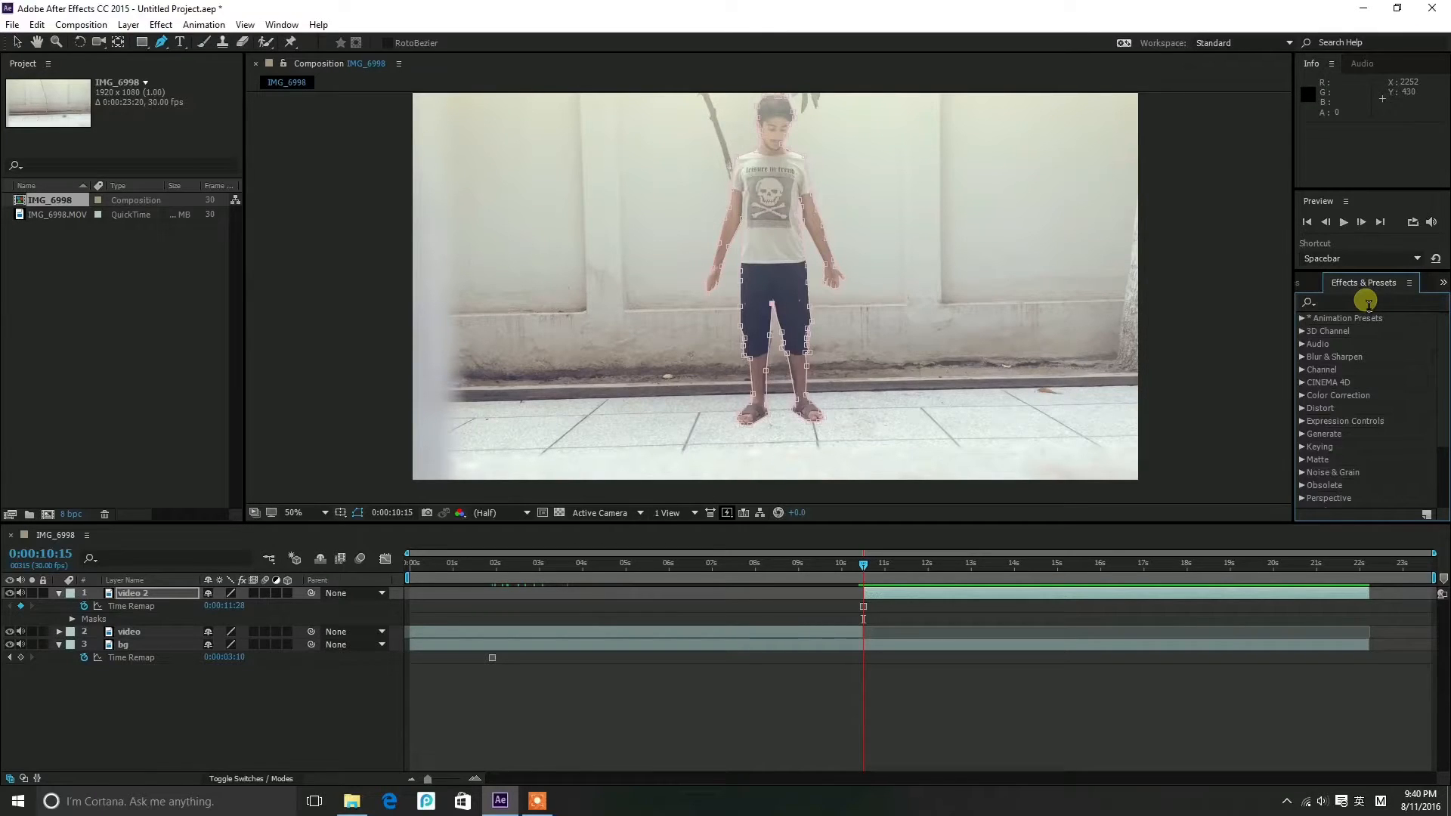
Search 'cc sc' and apply CC Scatterize to the frozen video 2 layer
{"action": "type", "text": "cc sca"}
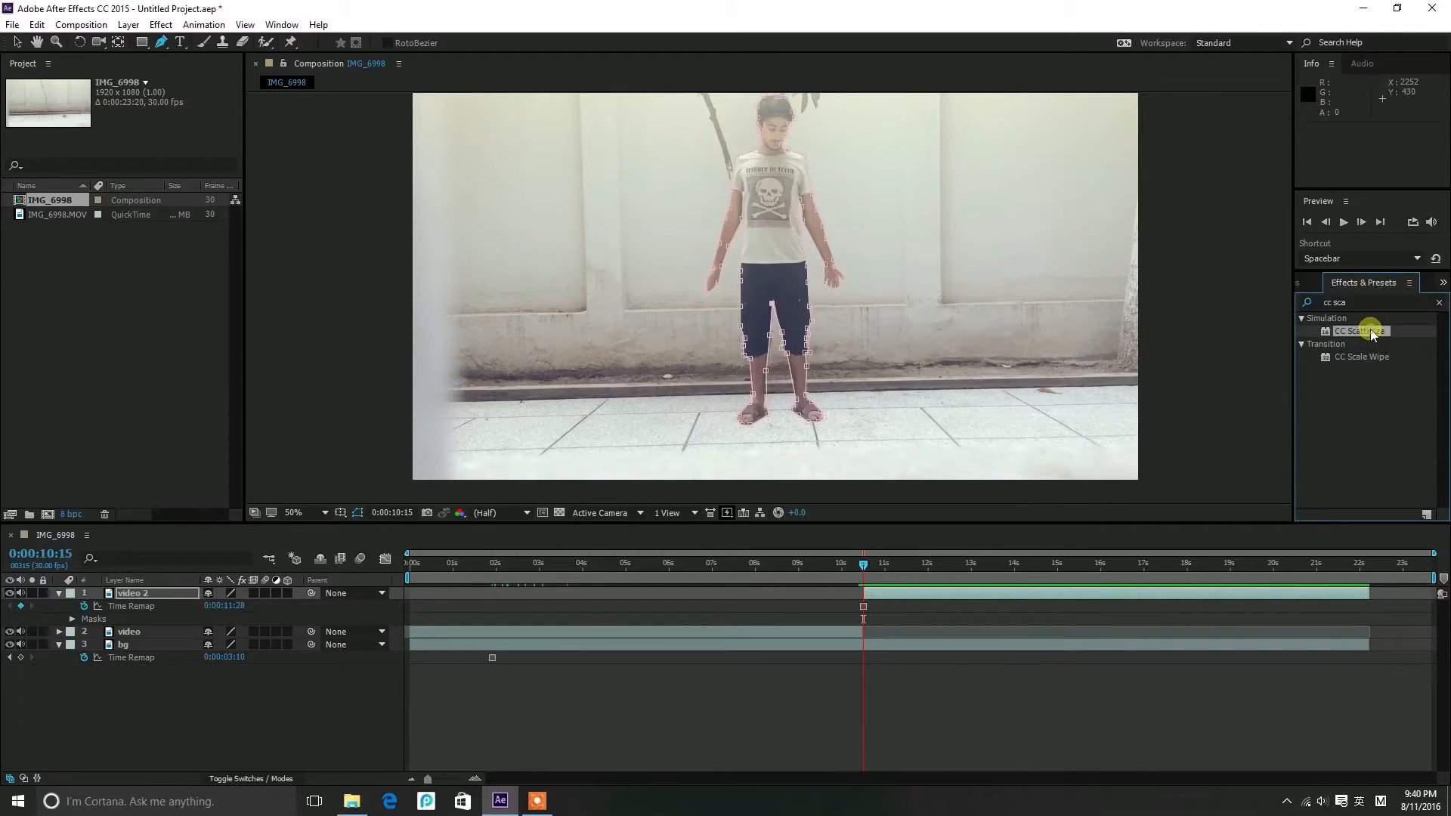
{"action": "double_click", "coordinate": [1359, 331]}
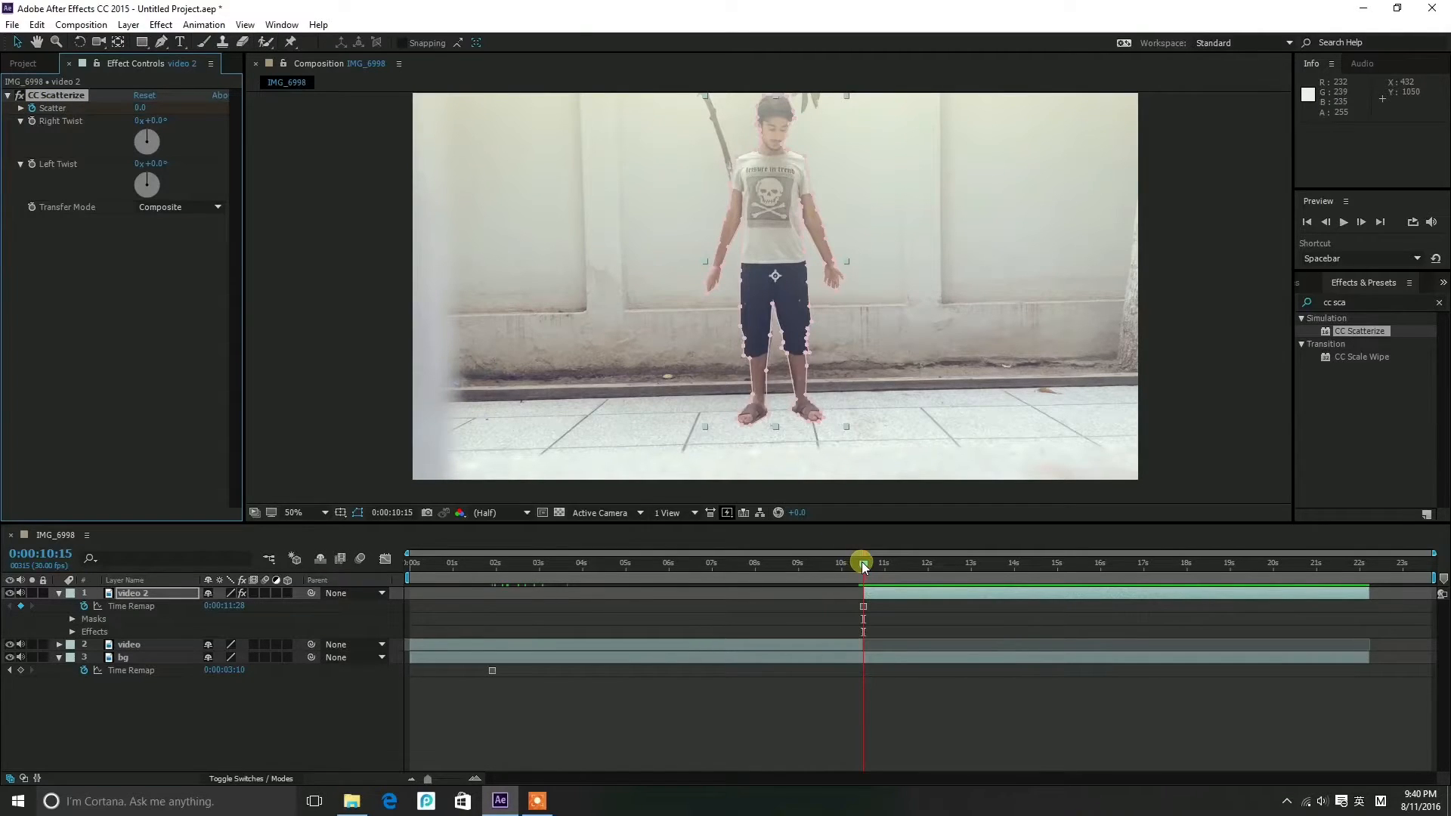
Animate Scatter from 0 at the freeze point to 1000 by 0:00:11:19 and preview the dispersal
{"action": "left_click_drag", "start_coordinate": [863, 564], "coordinate": [889, 563]}
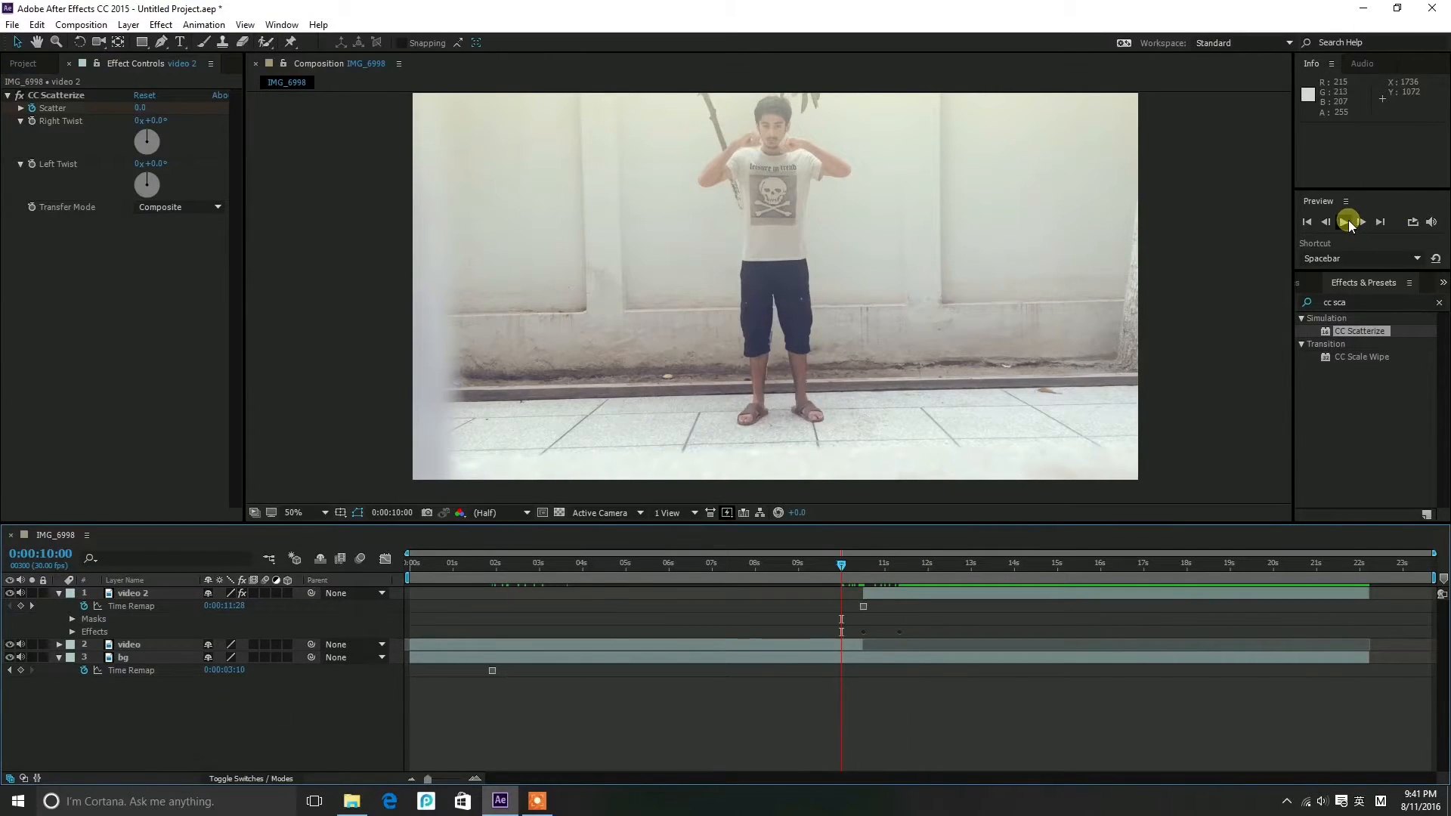
{"action": "left_click", "coordinate": [1347, 223]}
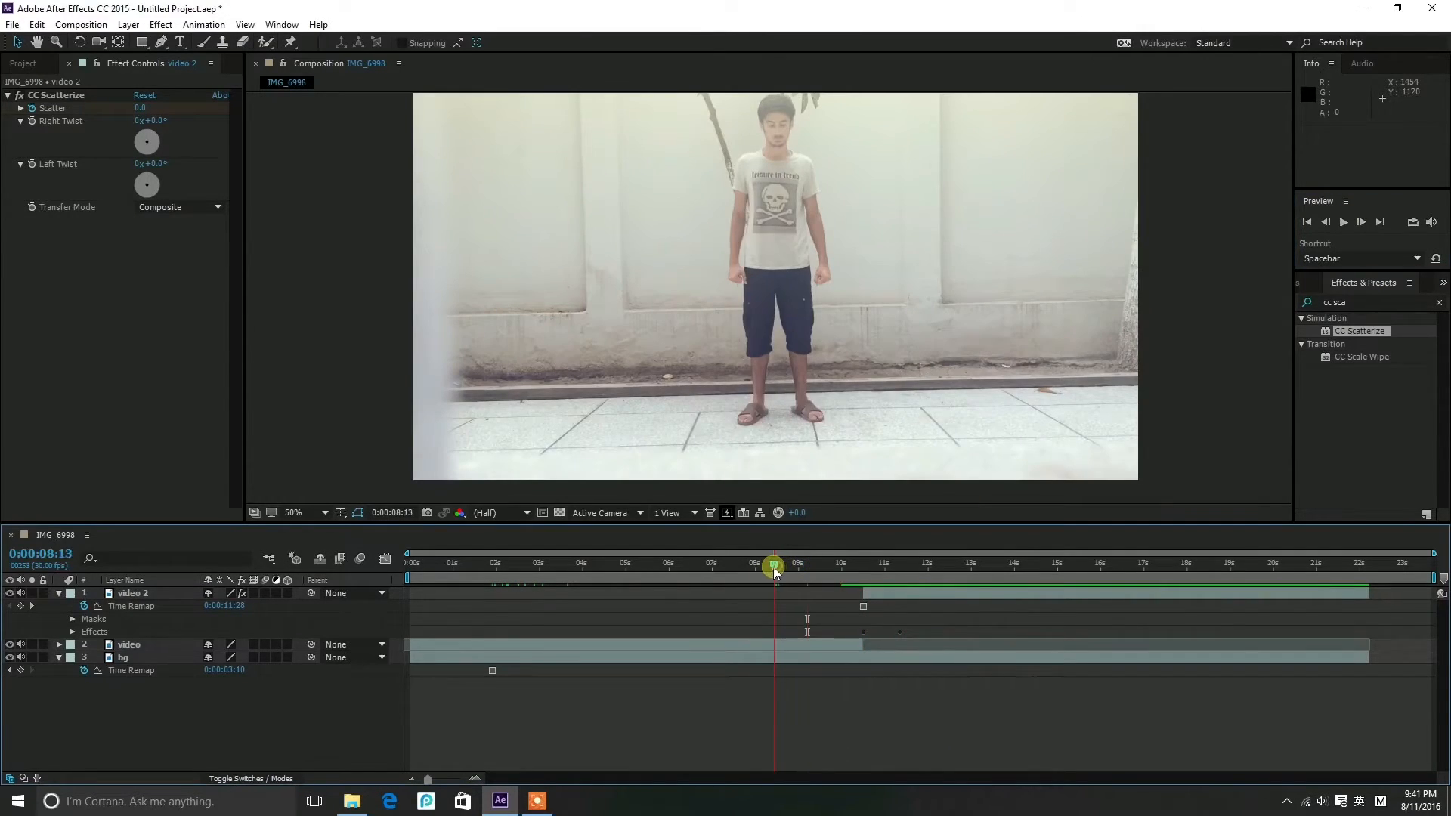
{"action": "left_click", "coordinate": [1341, 221]}
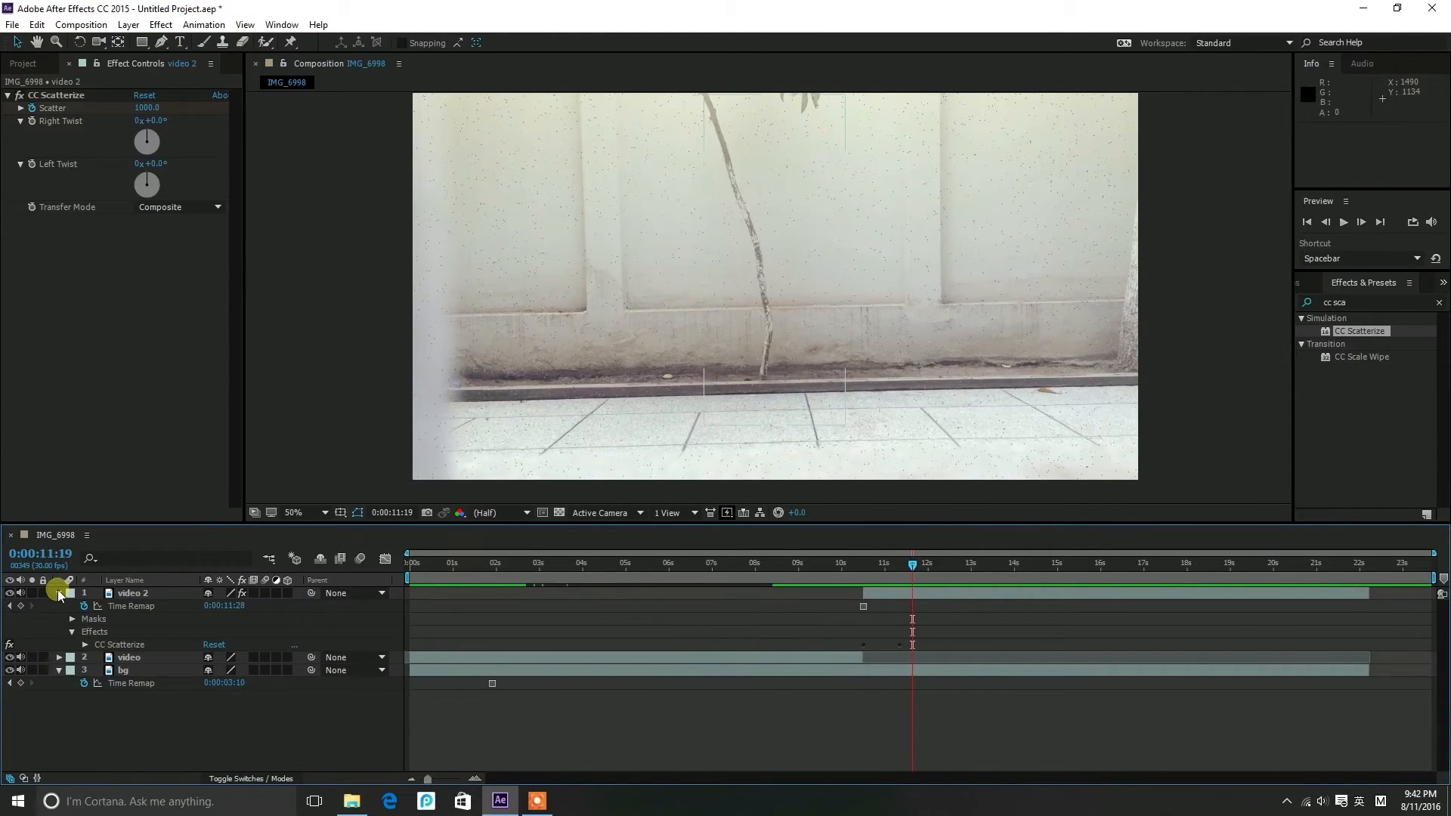
Expand video 2's Transform and set an Opacity keyframe at 100% at 0:00:10:29
{"action": "left_click", "coordinate": [59, 592]}
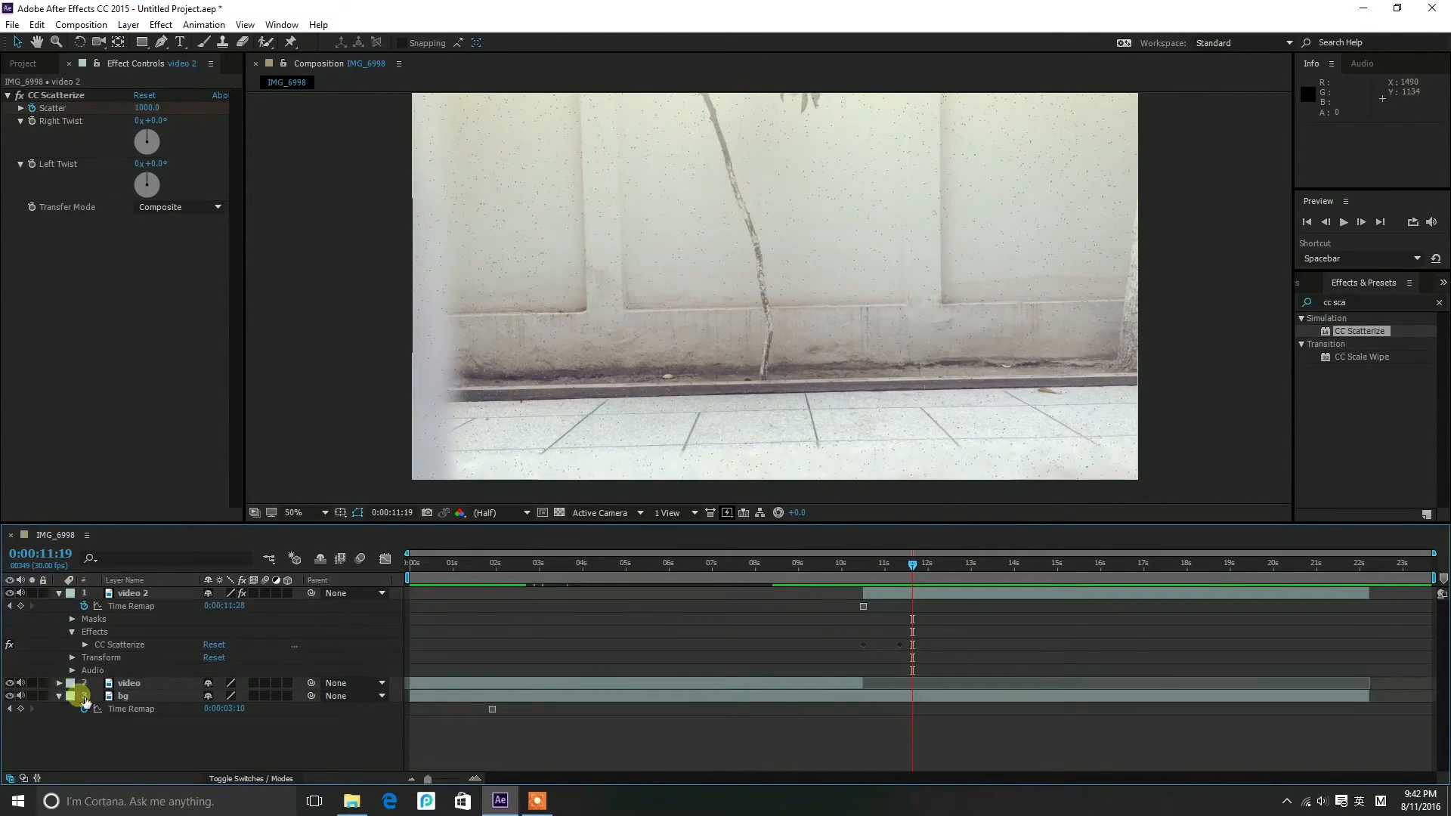
{"action": "left_click", "coordinate": [72, 657]}
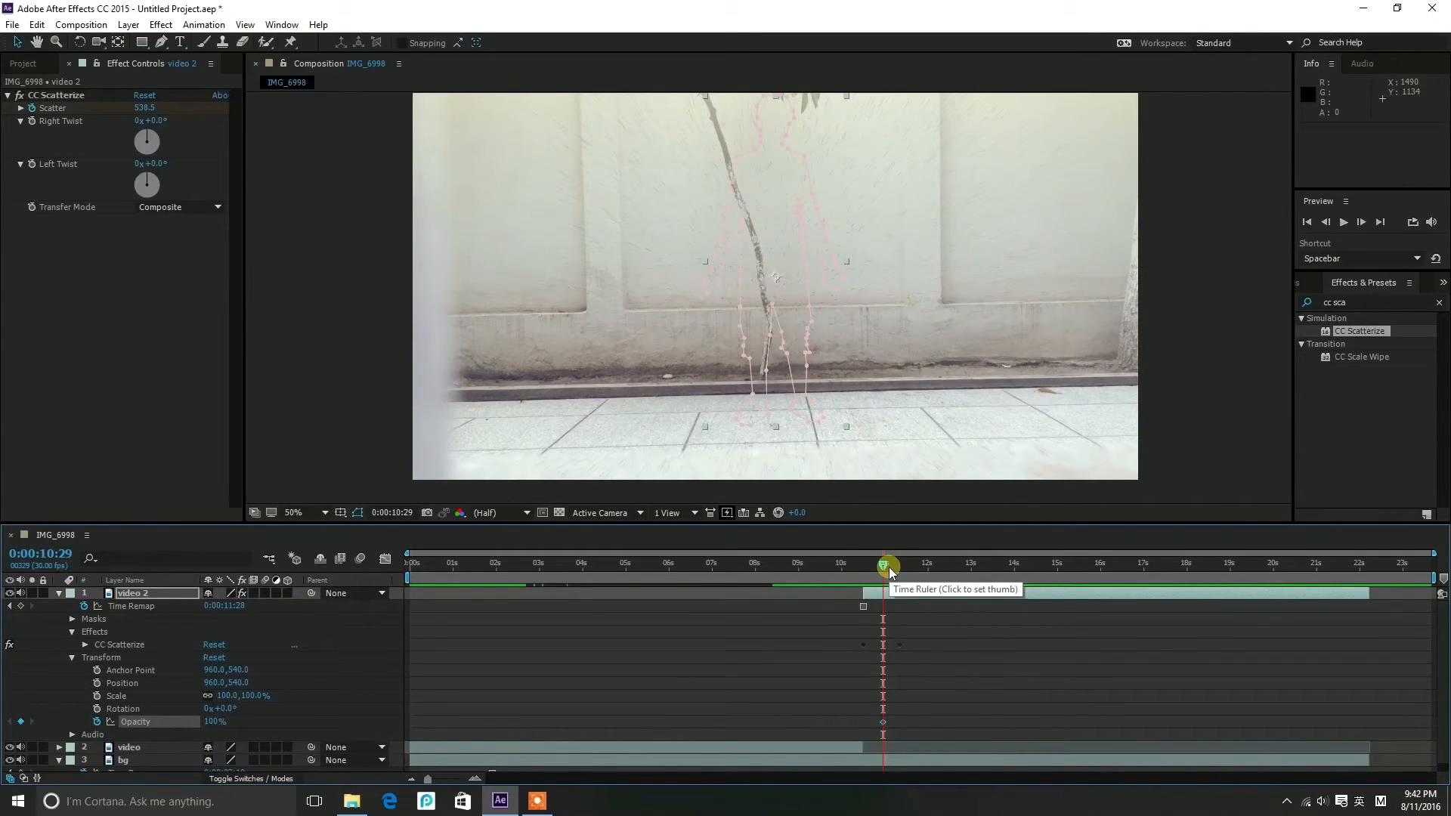
{"action": "left_click", "coordinate": [875, 723]}
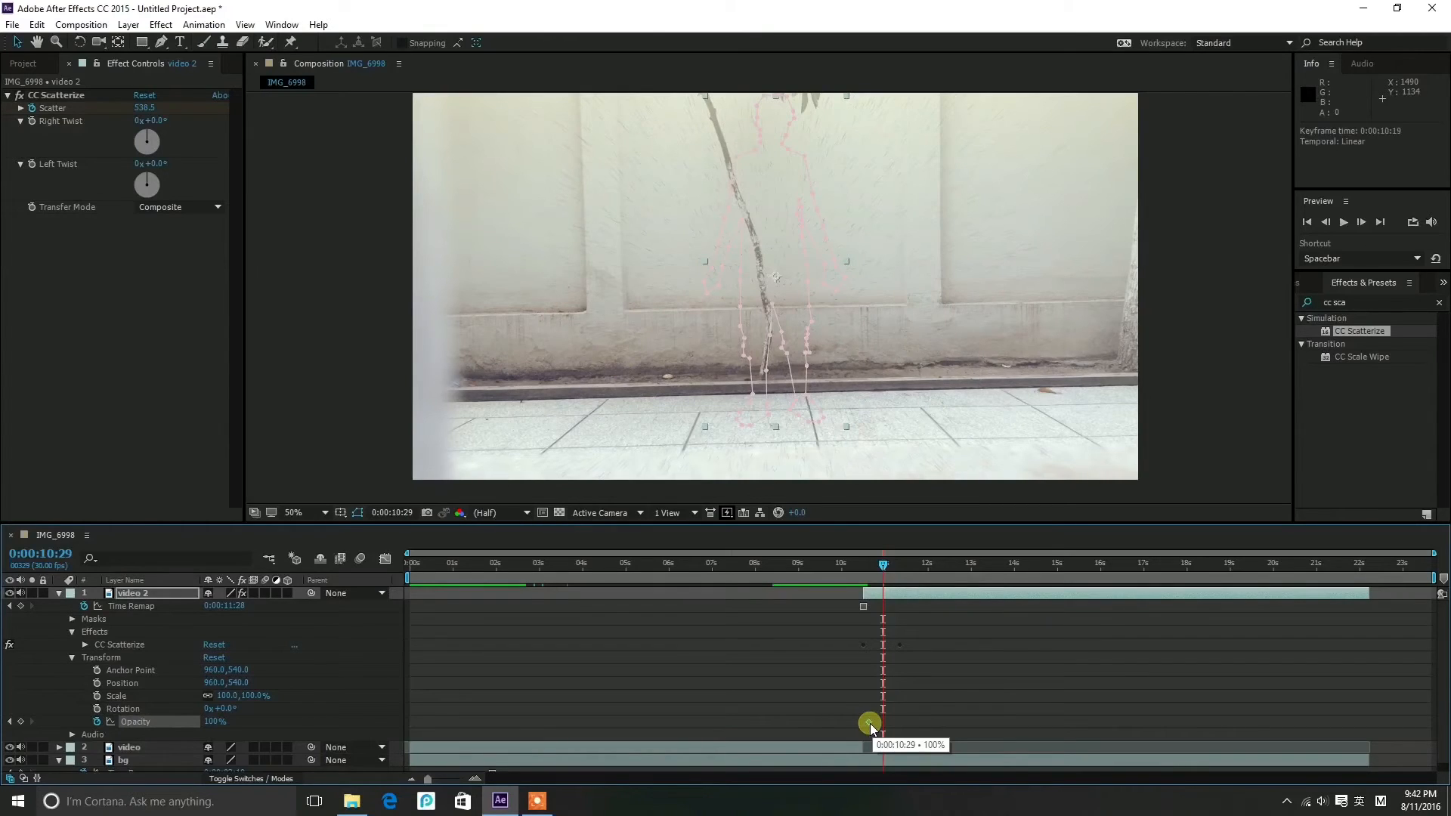
{"action": "left_click_drag", "start_coordinate": [885, 564], "coordinate": [918, 564]}
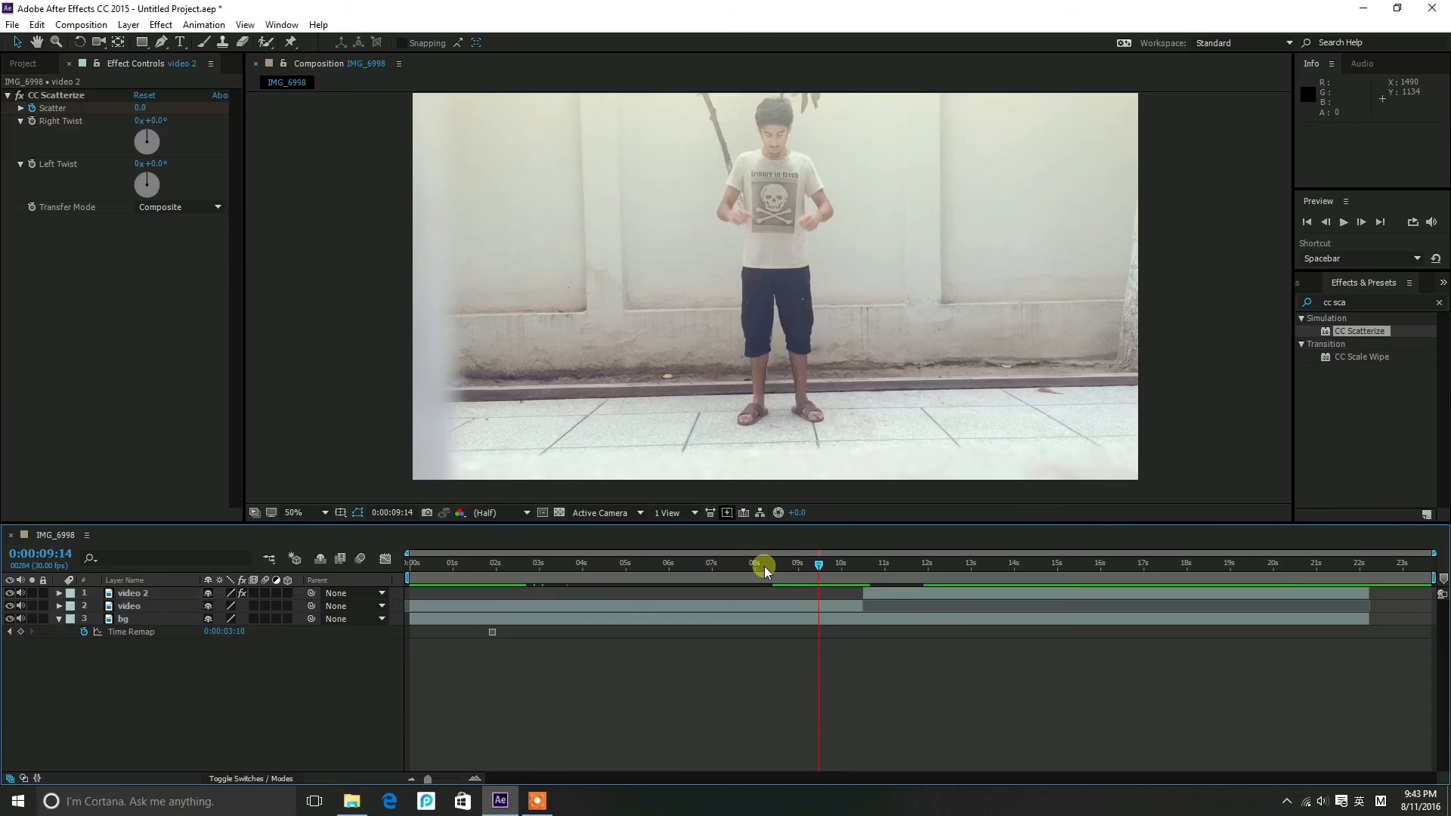
{"action": "left_click", "coordinate": [1344, 222]}
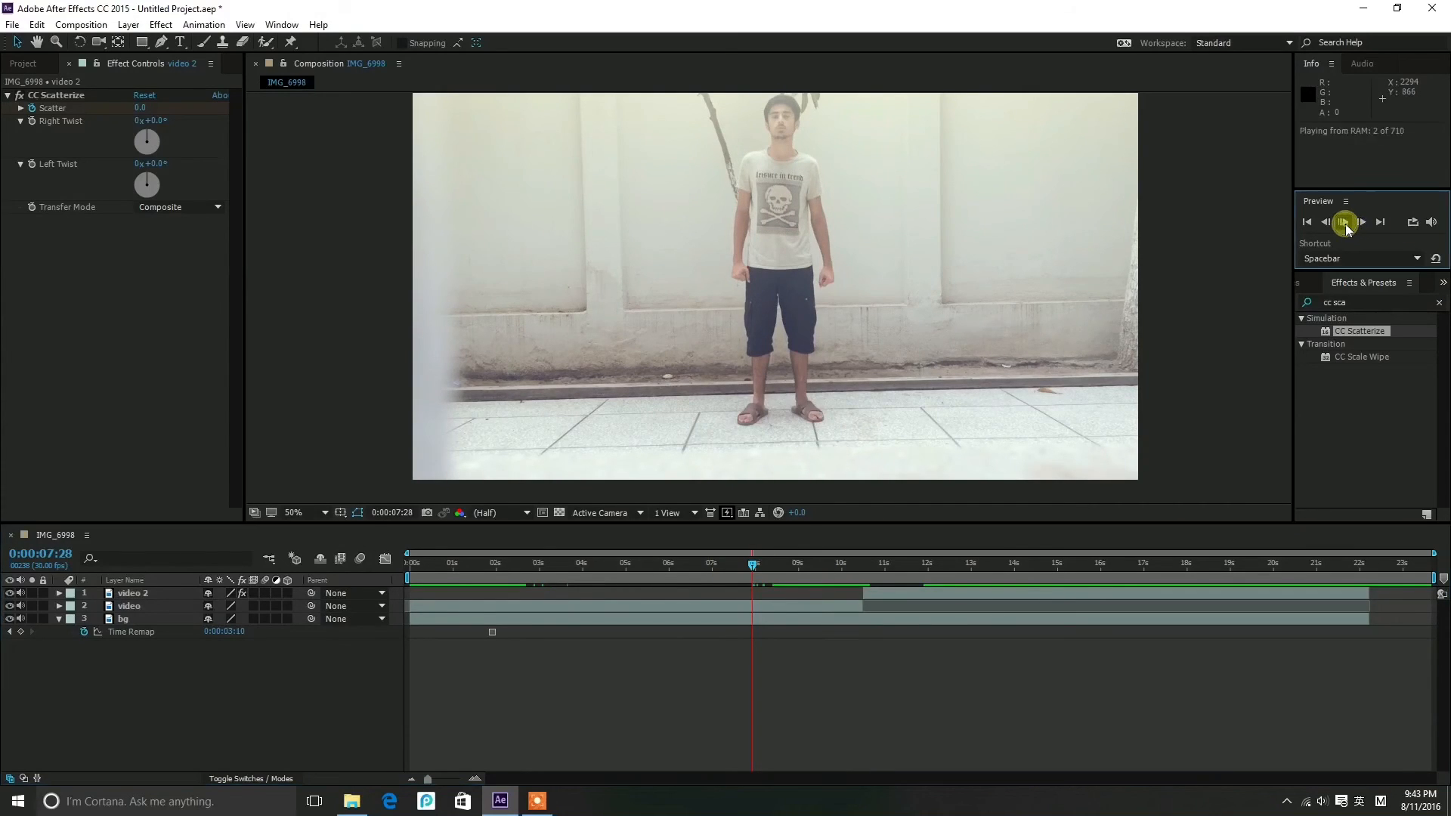
{"action": "left_click", "coordinate": [1345, 222]}
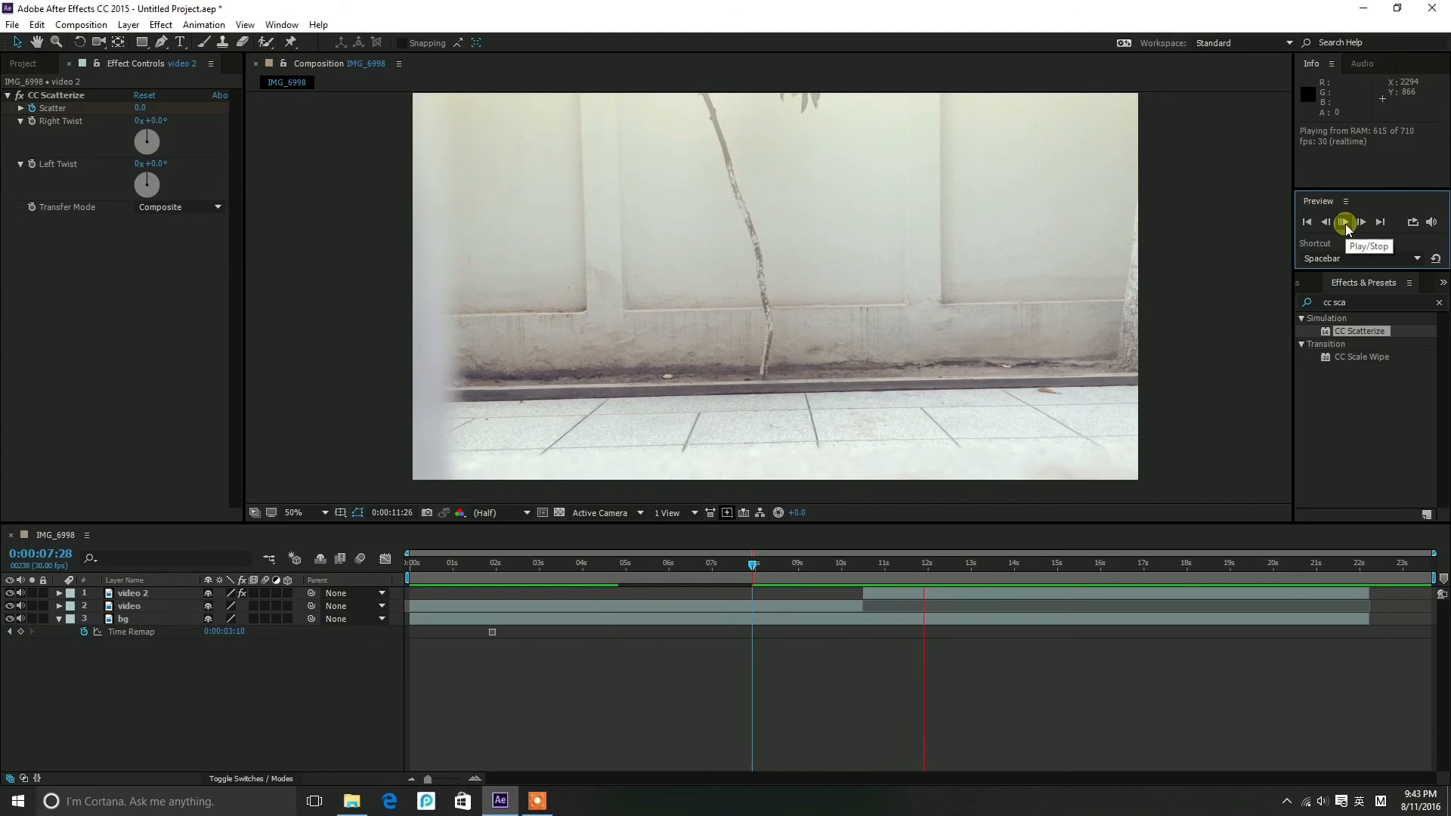
{"action": "left_click", "coordinate": [1343, 221]}
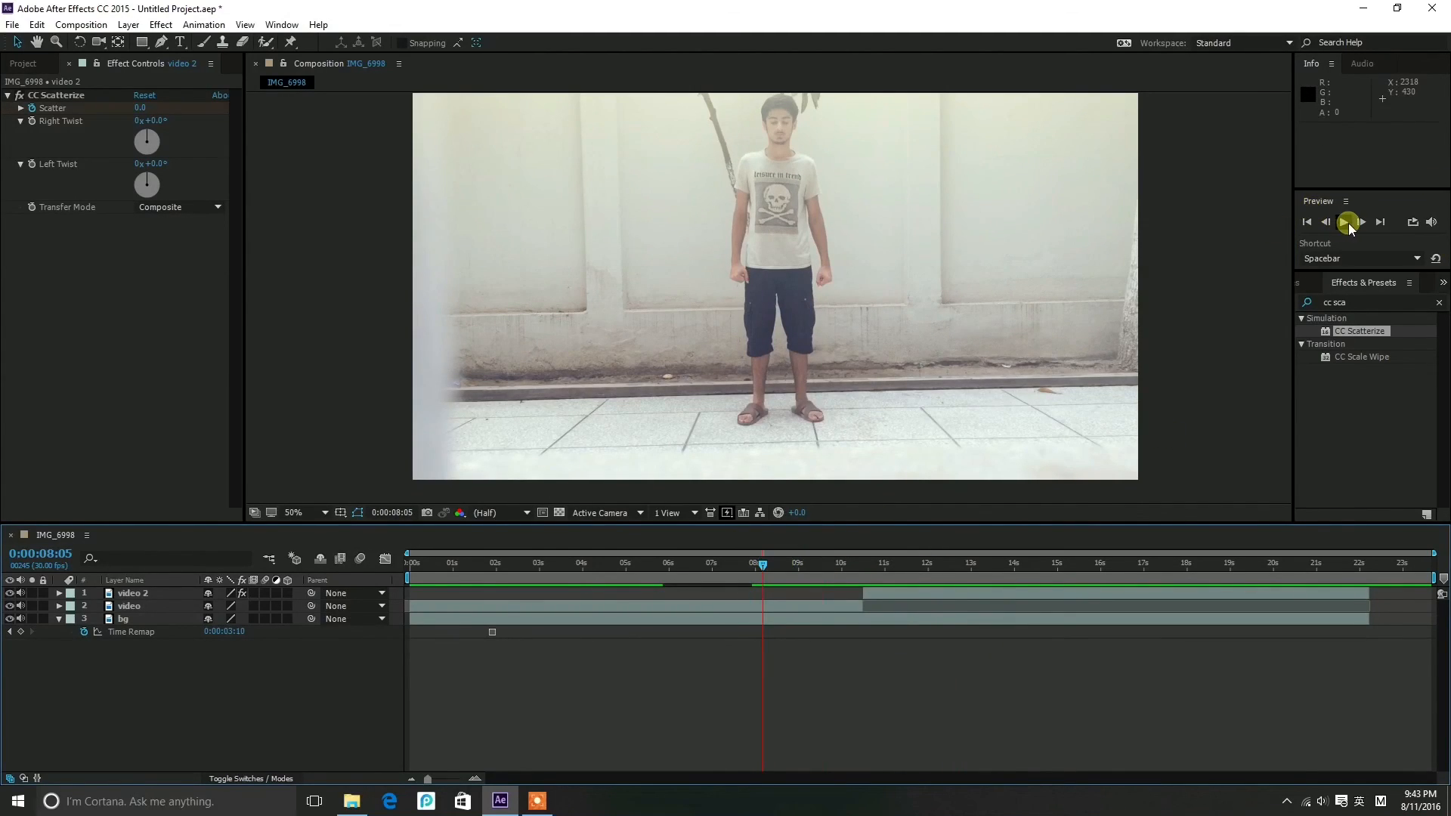
{"action": "left_click", "coordinate": [1347, 221]}
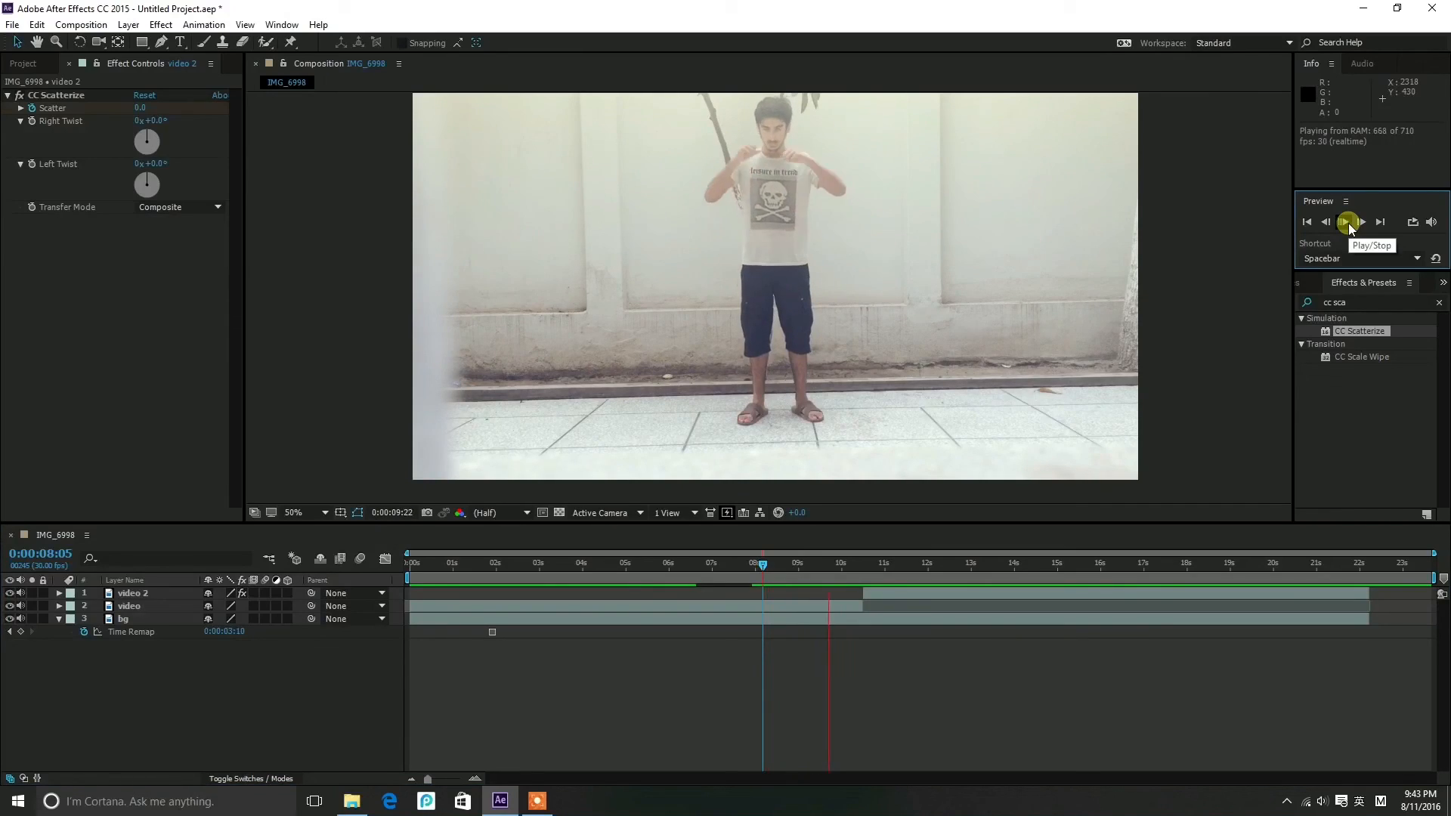